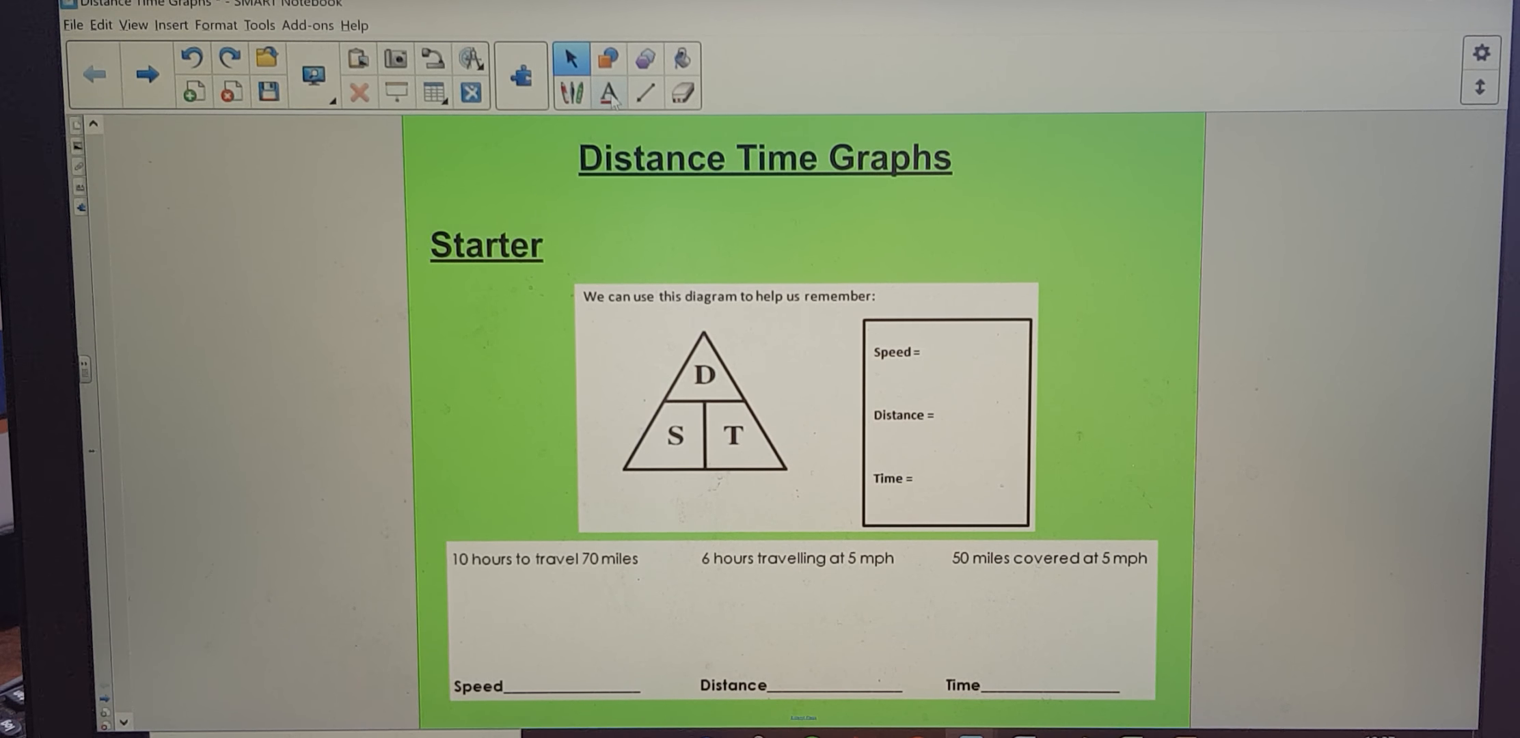
Handwrite Speed = D/T, Distance = S×T and Time = D/S in red pen
click(572, 92)
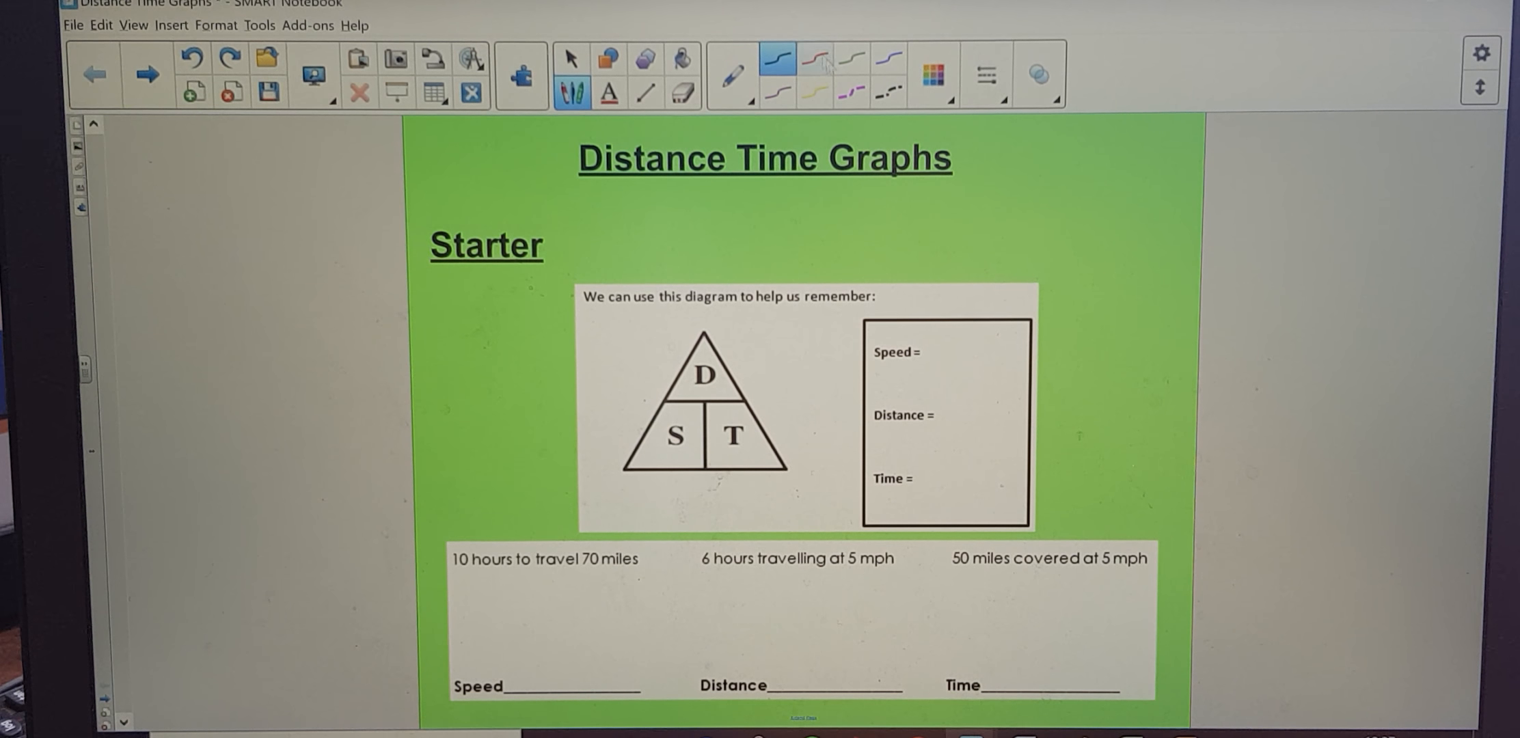
click(816, 59)
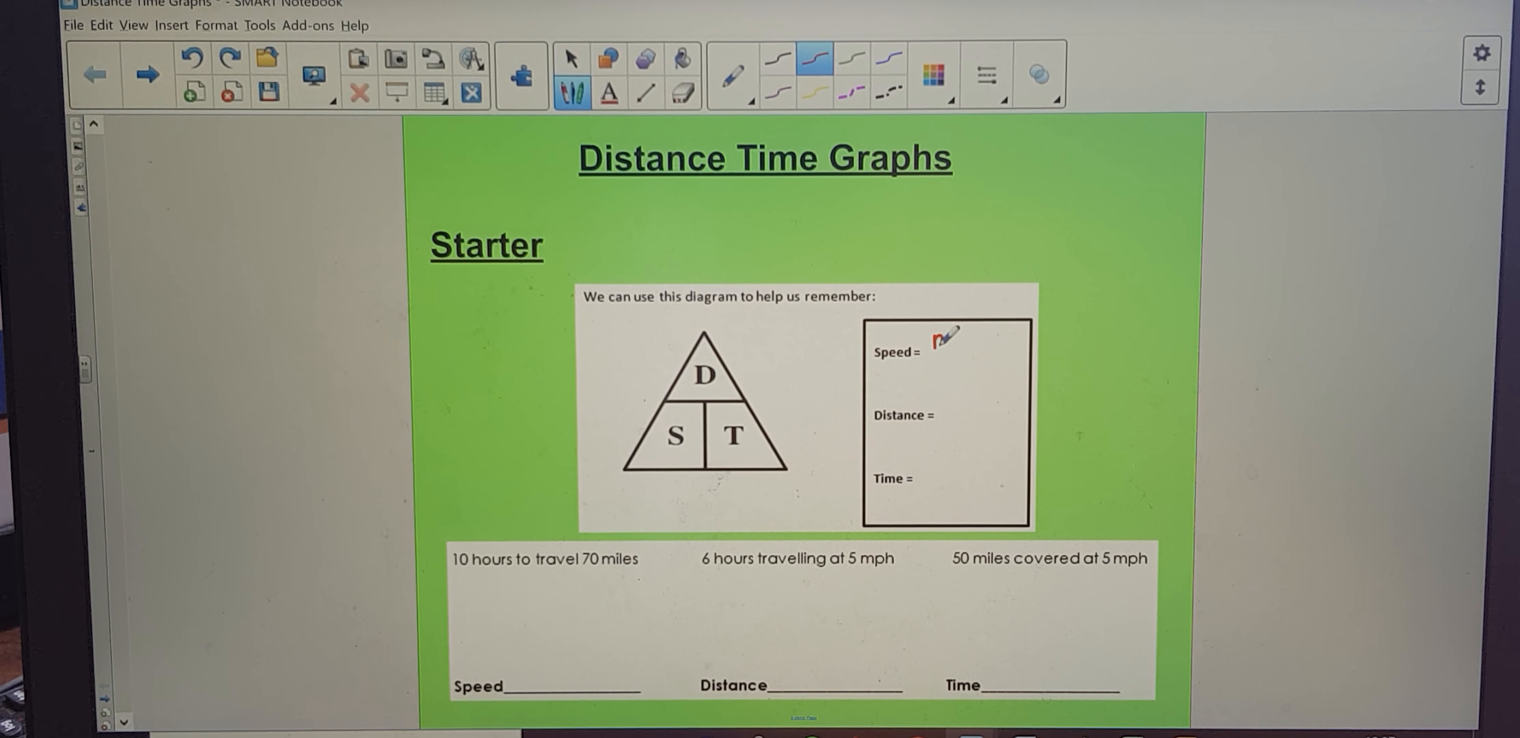
drag(935, 335, 945, 369)
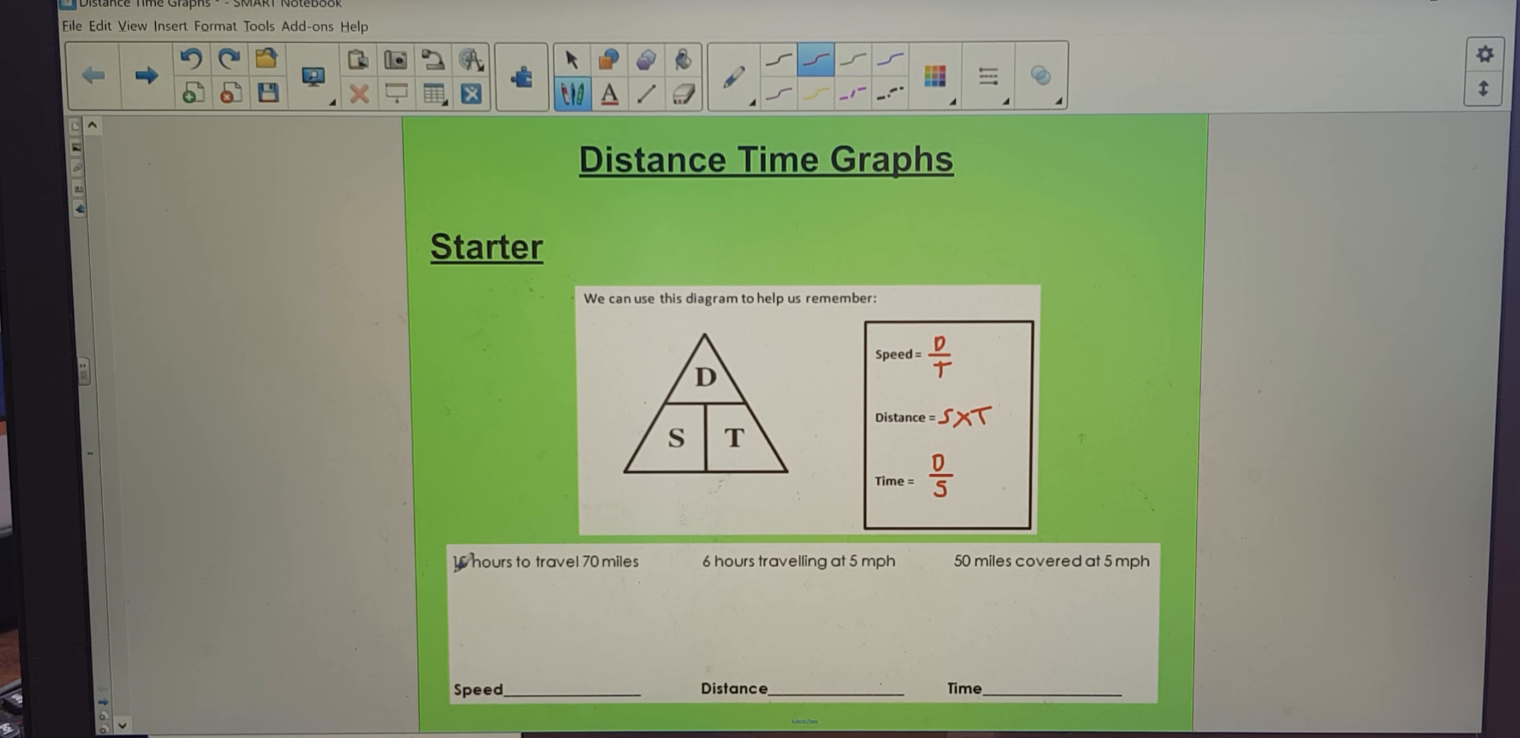
Label D and T, write S = 70/10 = 7 mph, then 6×5 giving 30 miles
drag(455, 573, 504, 573)
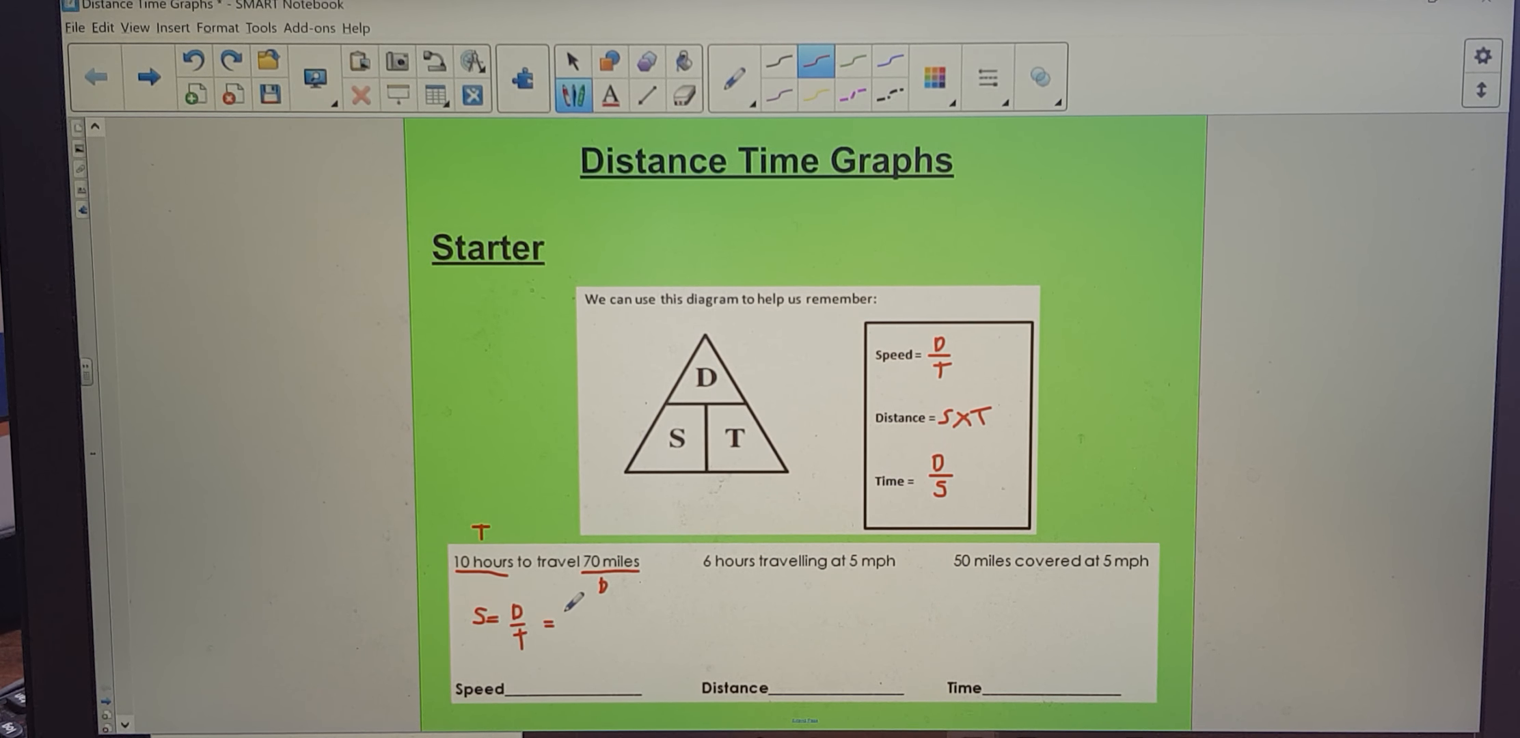
text(70/10 =7)
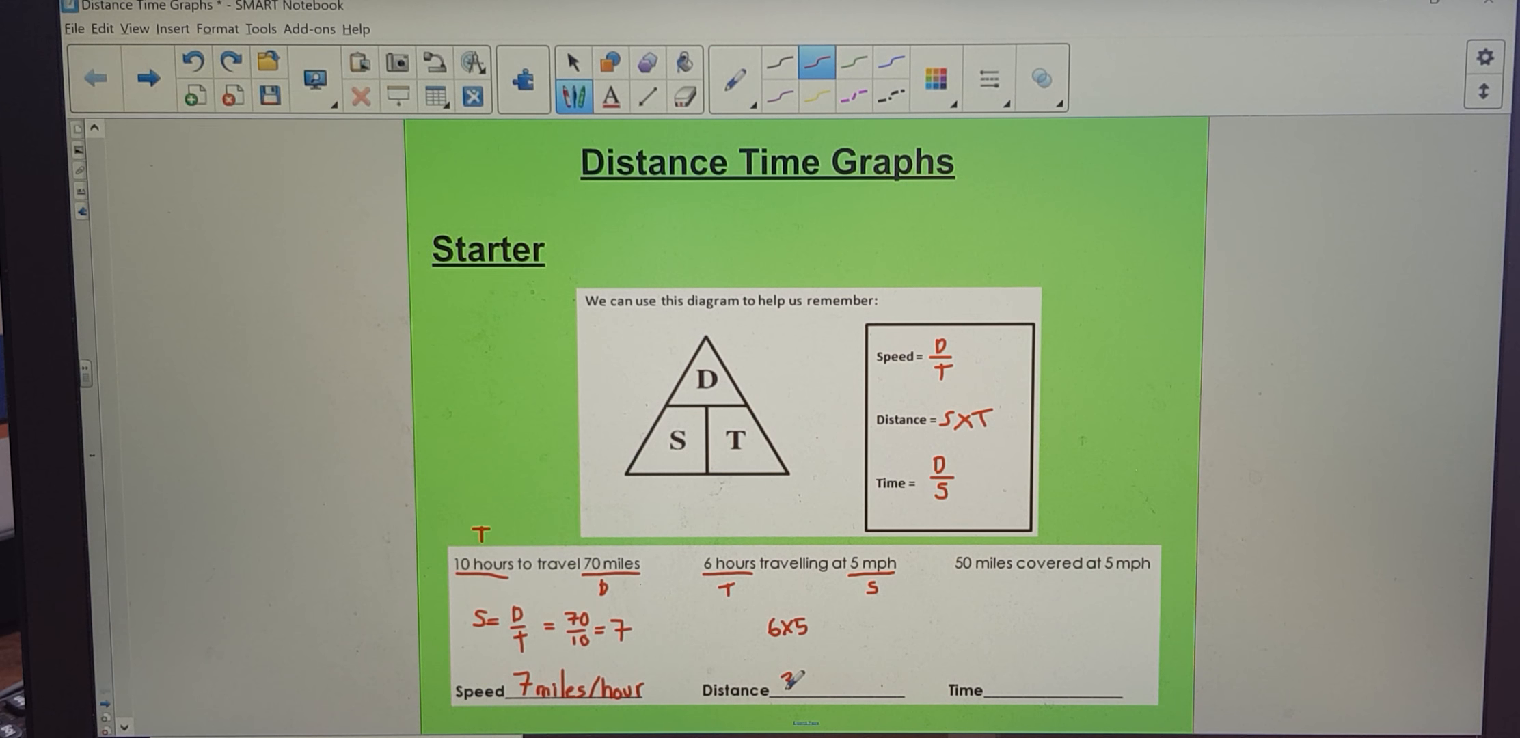
text(30 miles)
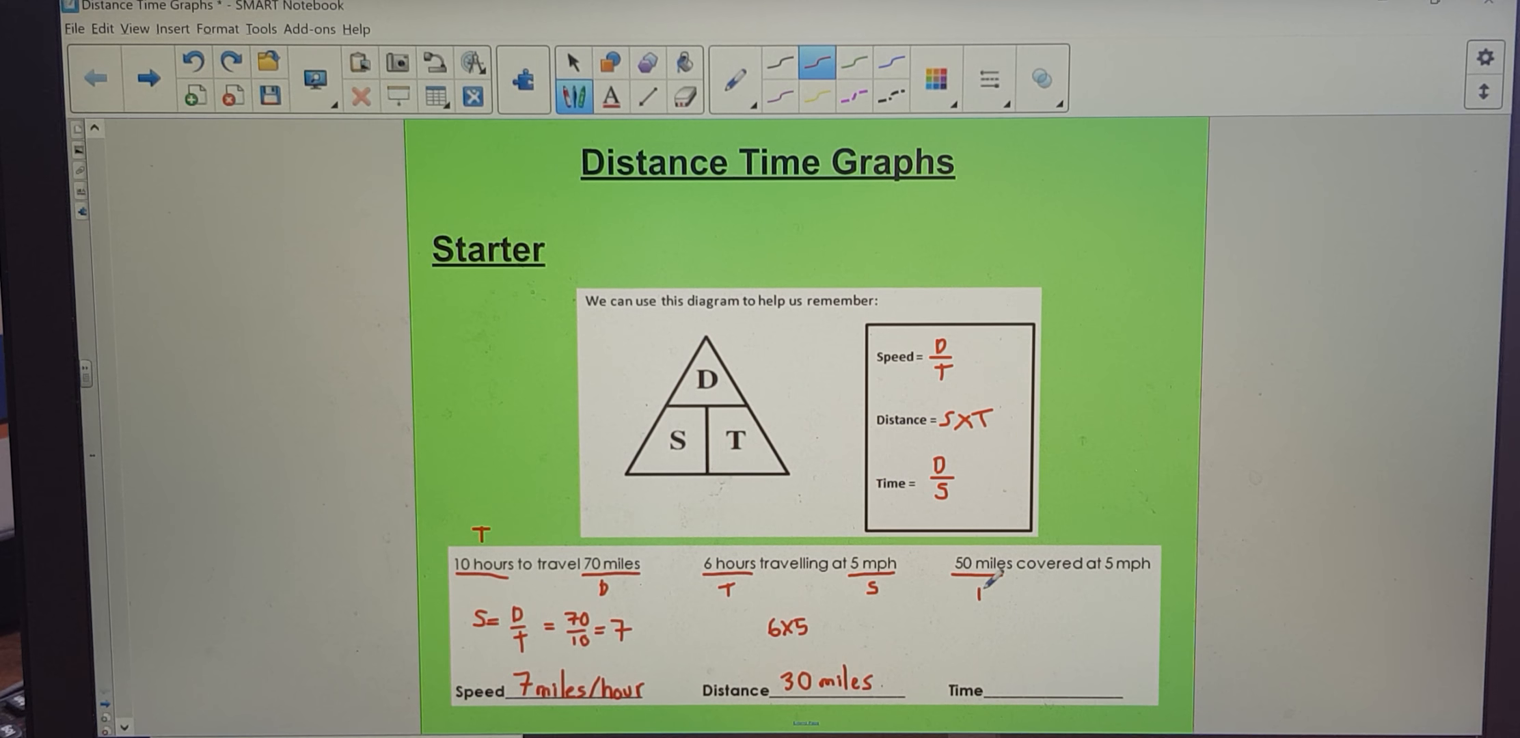
Label 50 miles as D and 5 mph as S, write 50/5 and answer 10 hours
click(979, 591)
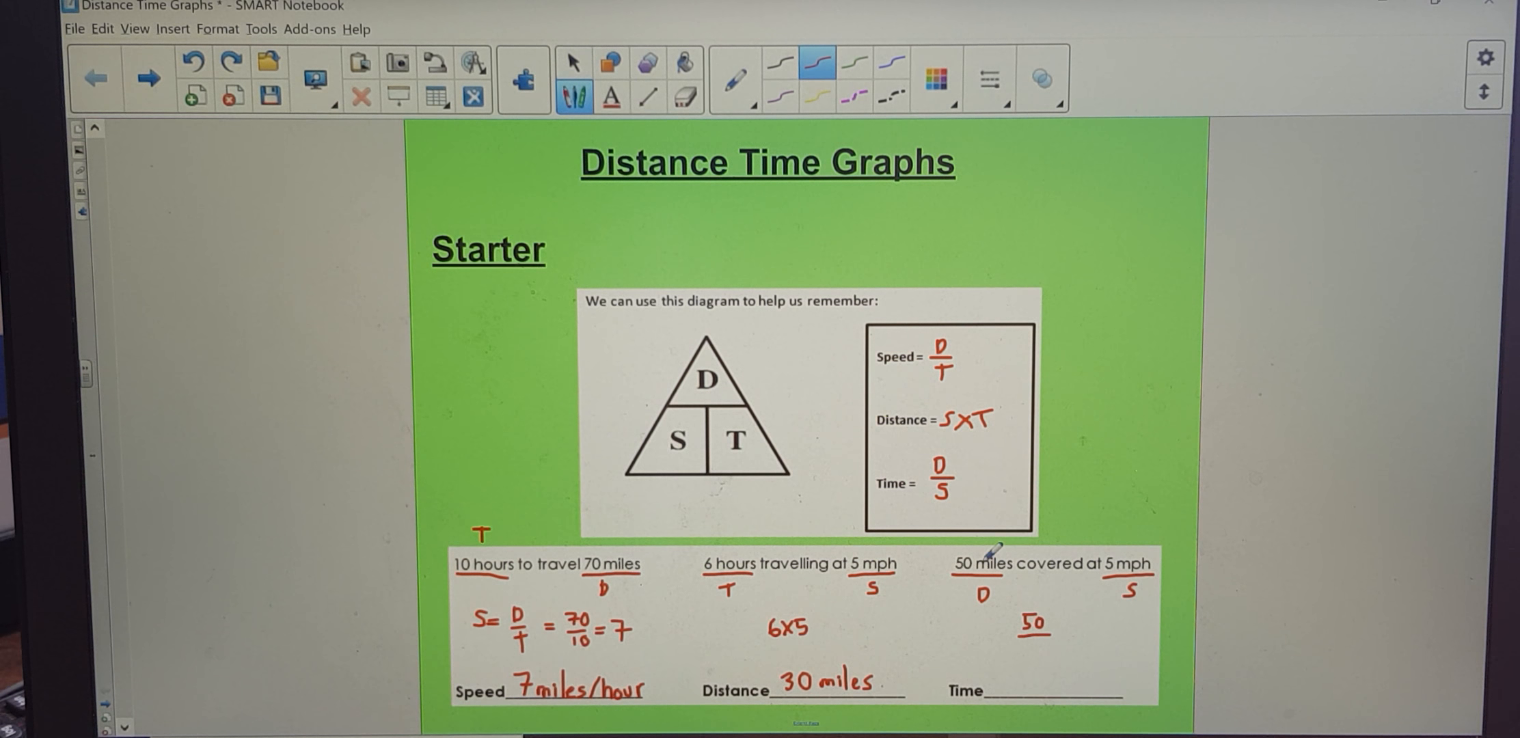
drag(1042, 610, 1027, 636)
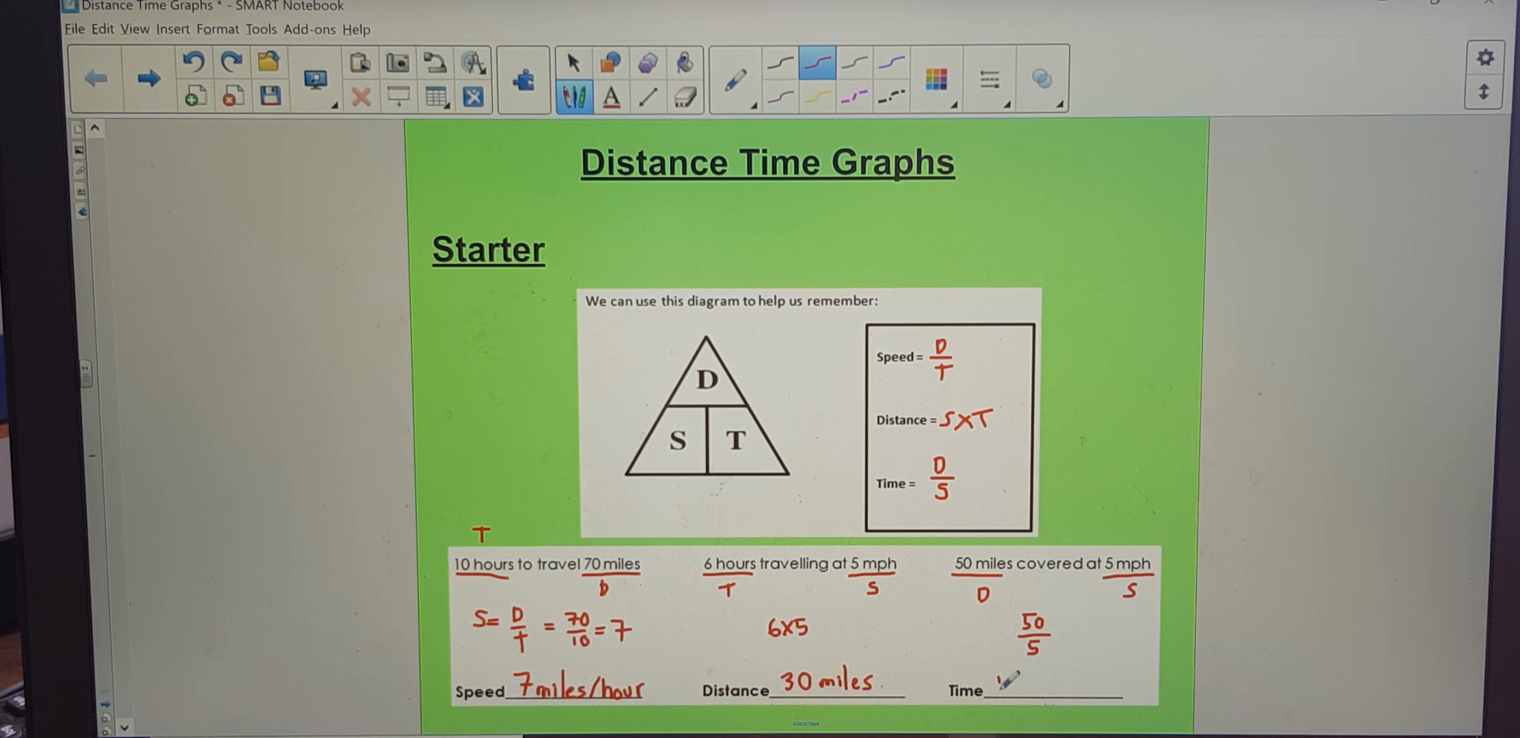
text(10)
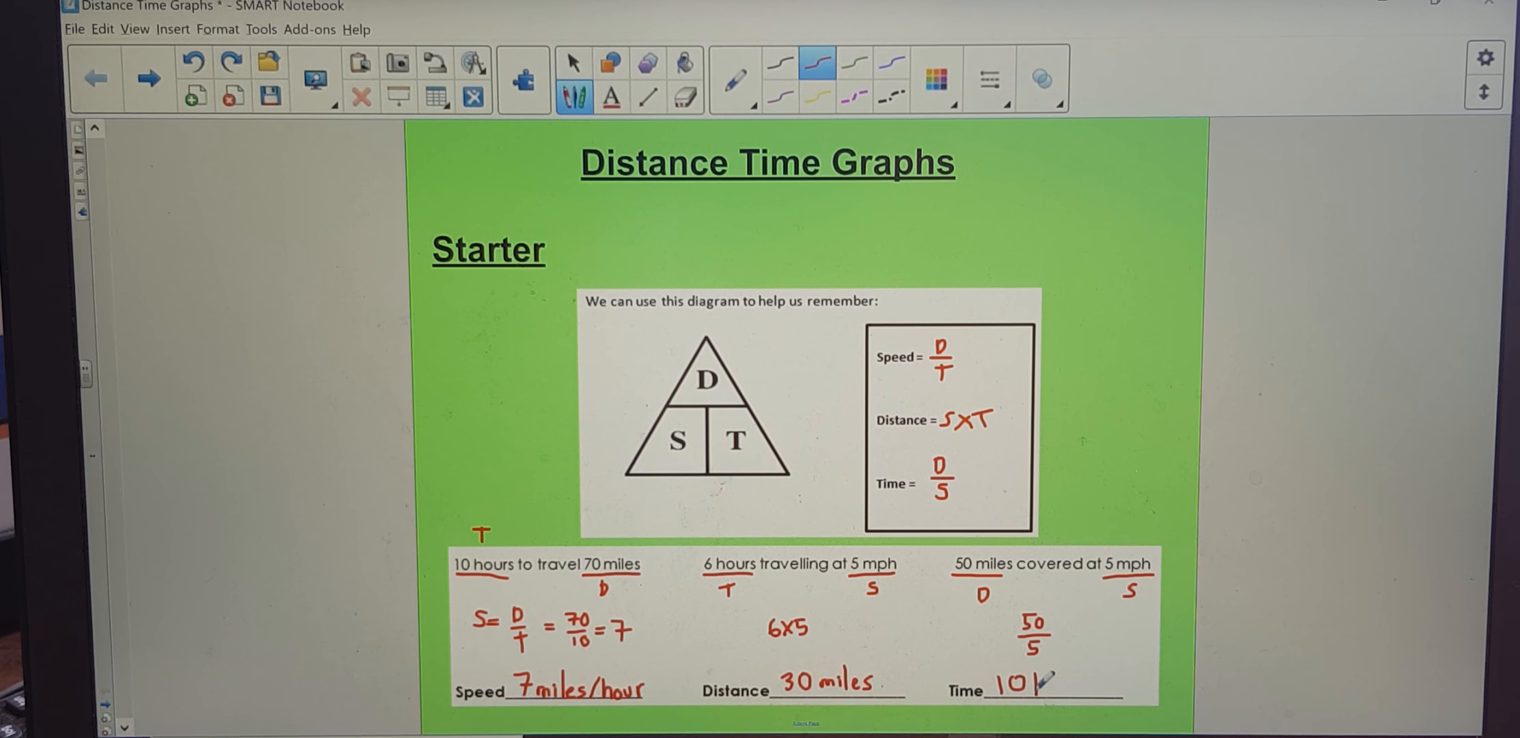
text(hours)
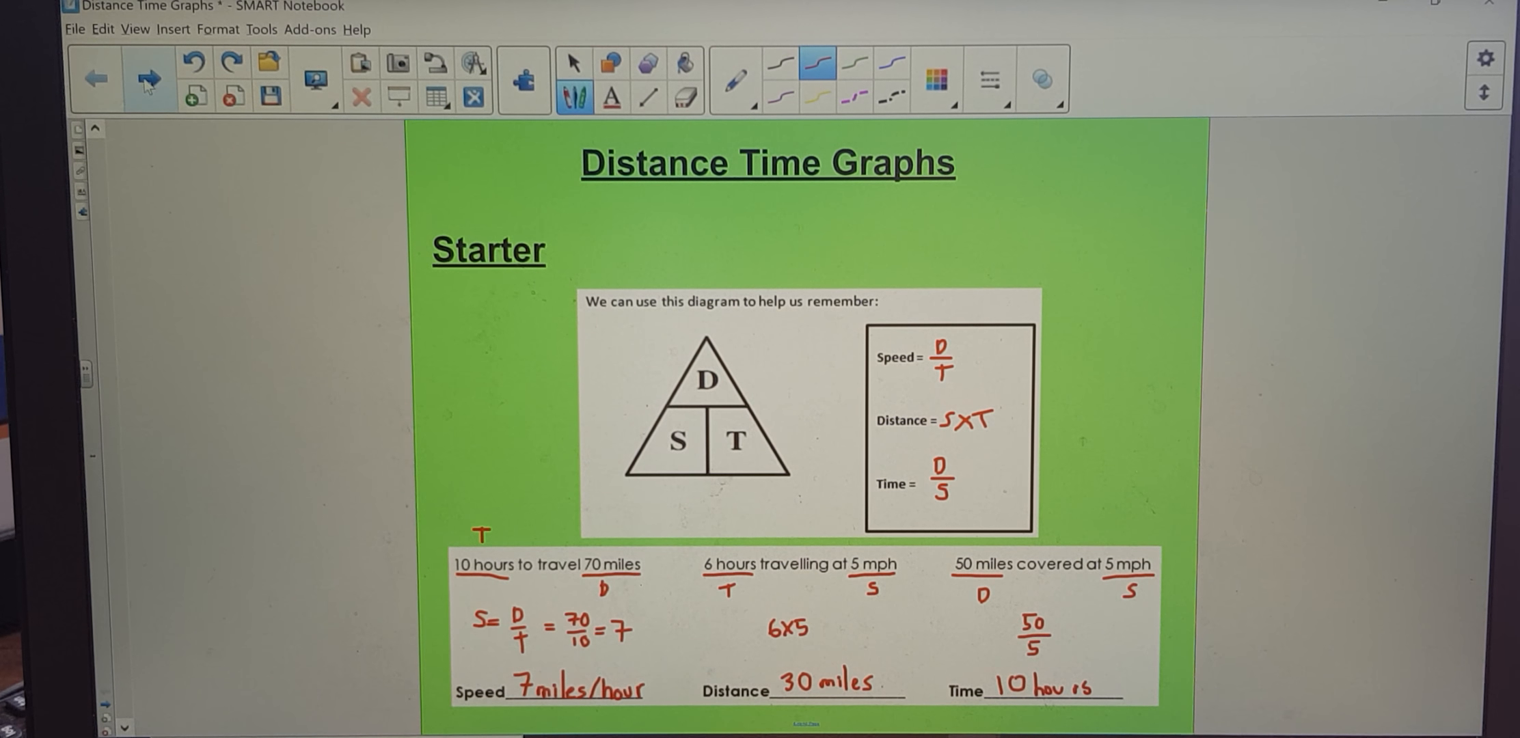
On the next slide, write 6 mph and the ratio 6 miles : 1 hour, then 2 hours
click(149, 79)
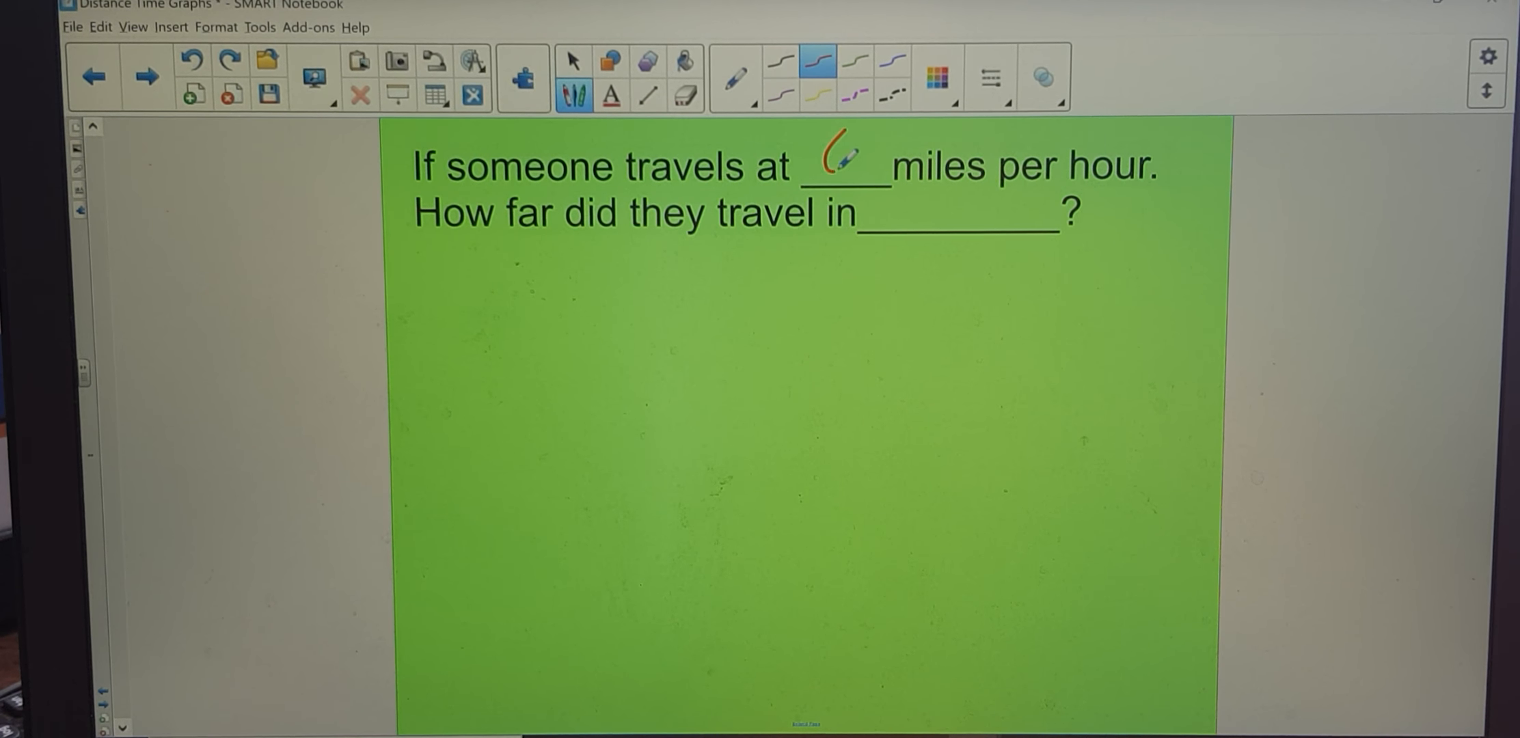
drag(828, 179, 843, 160)
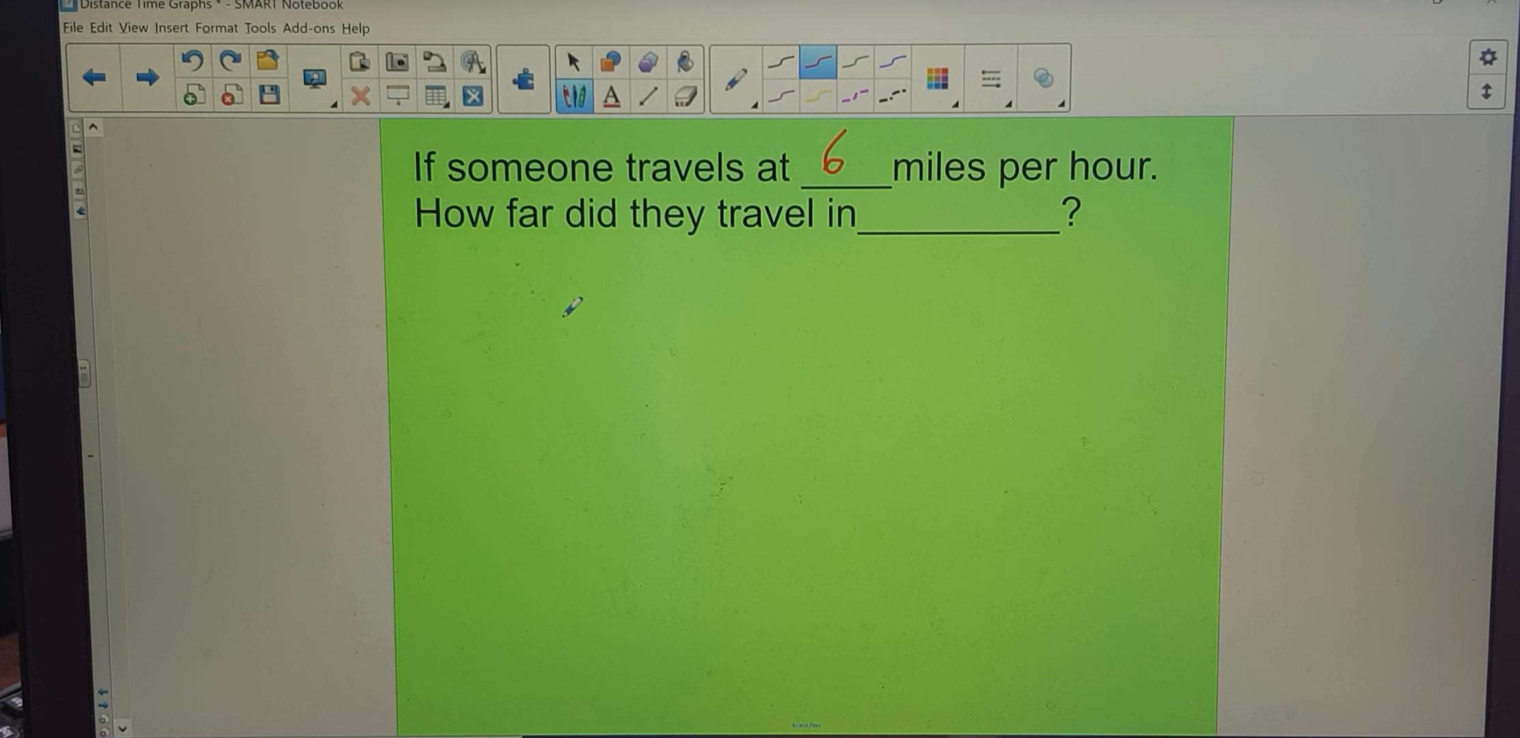
drag(595, 291, 571, 329)
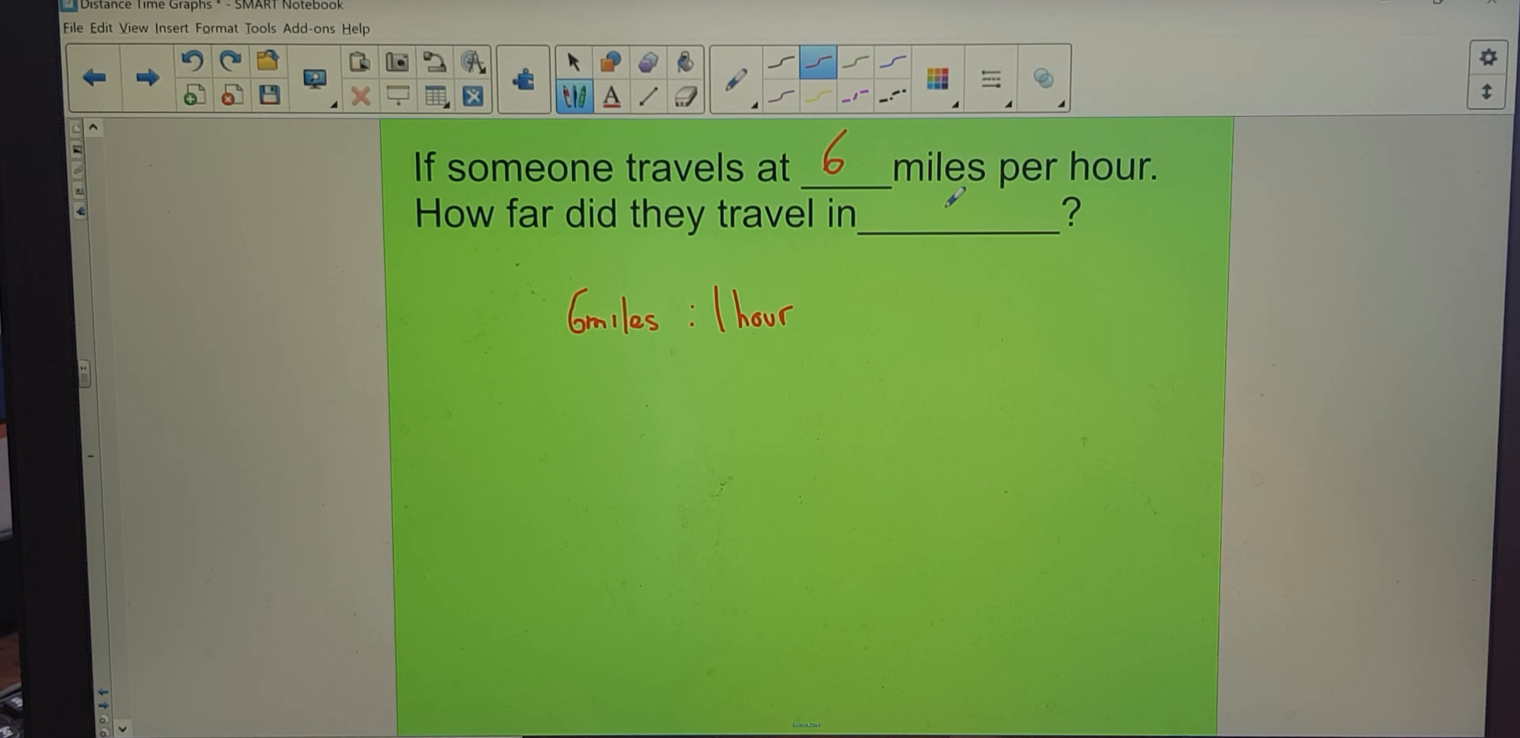
text(2 hours)
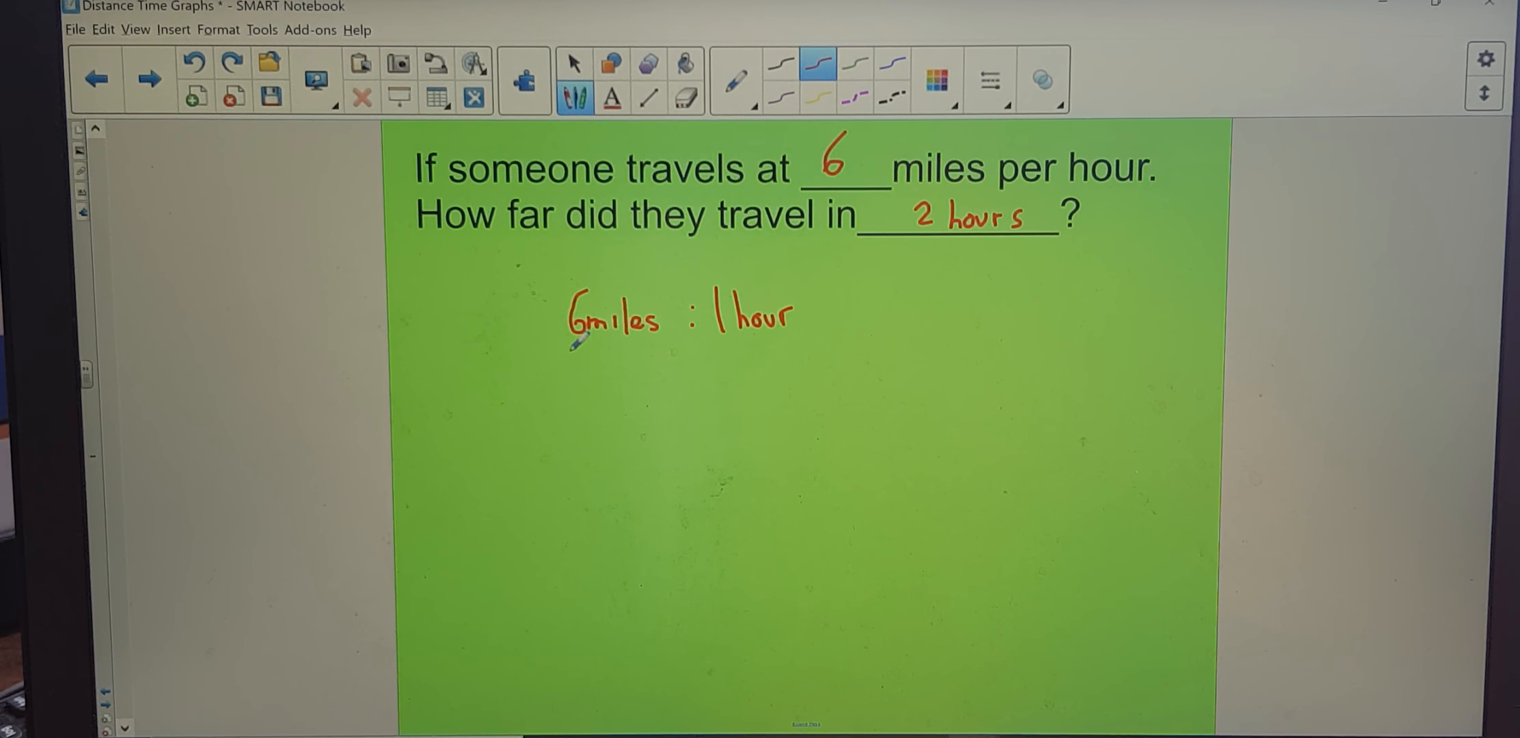
mouse_move(754, 377)
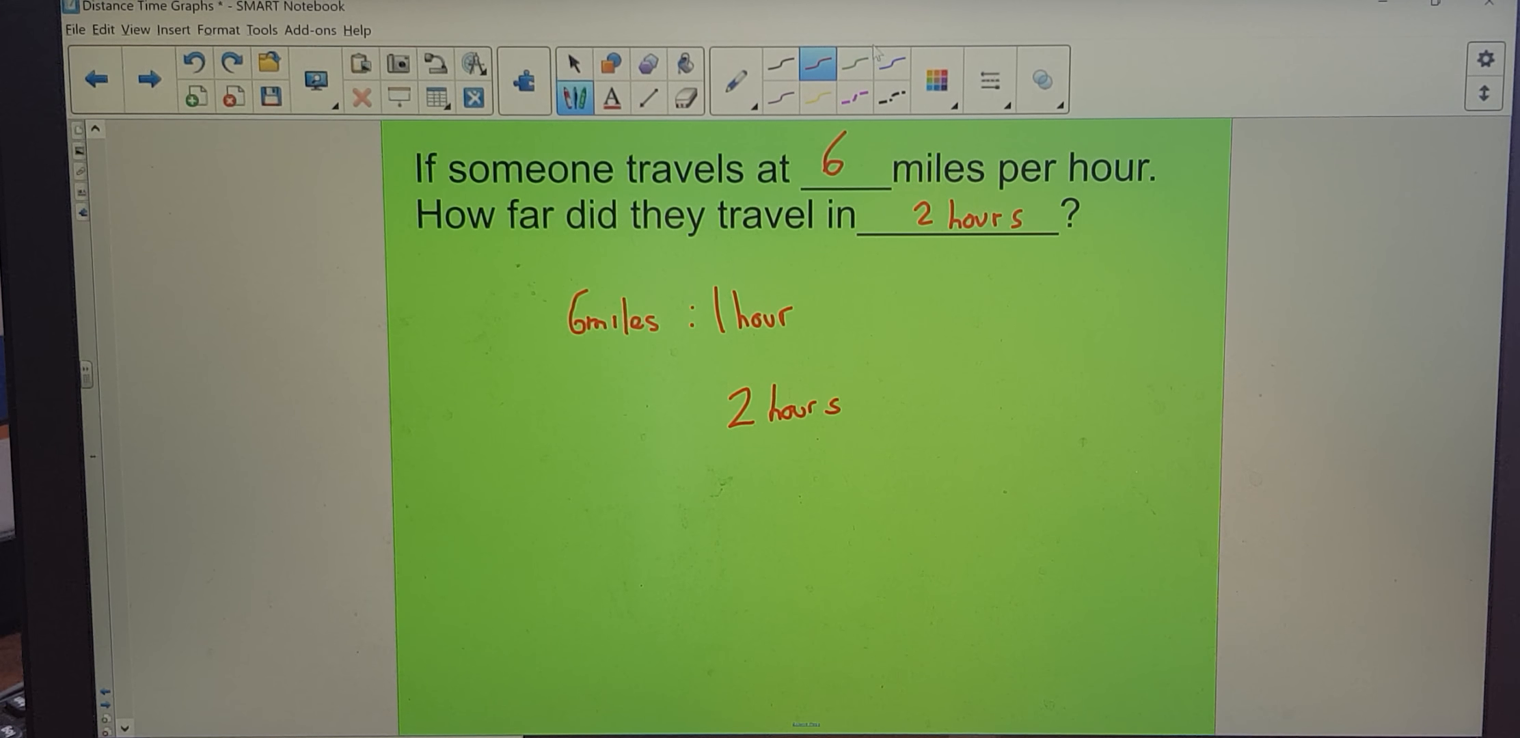
Mark the ×2 scaling in blue pen, giving 12 miles in 2 hours
click(889, 63)
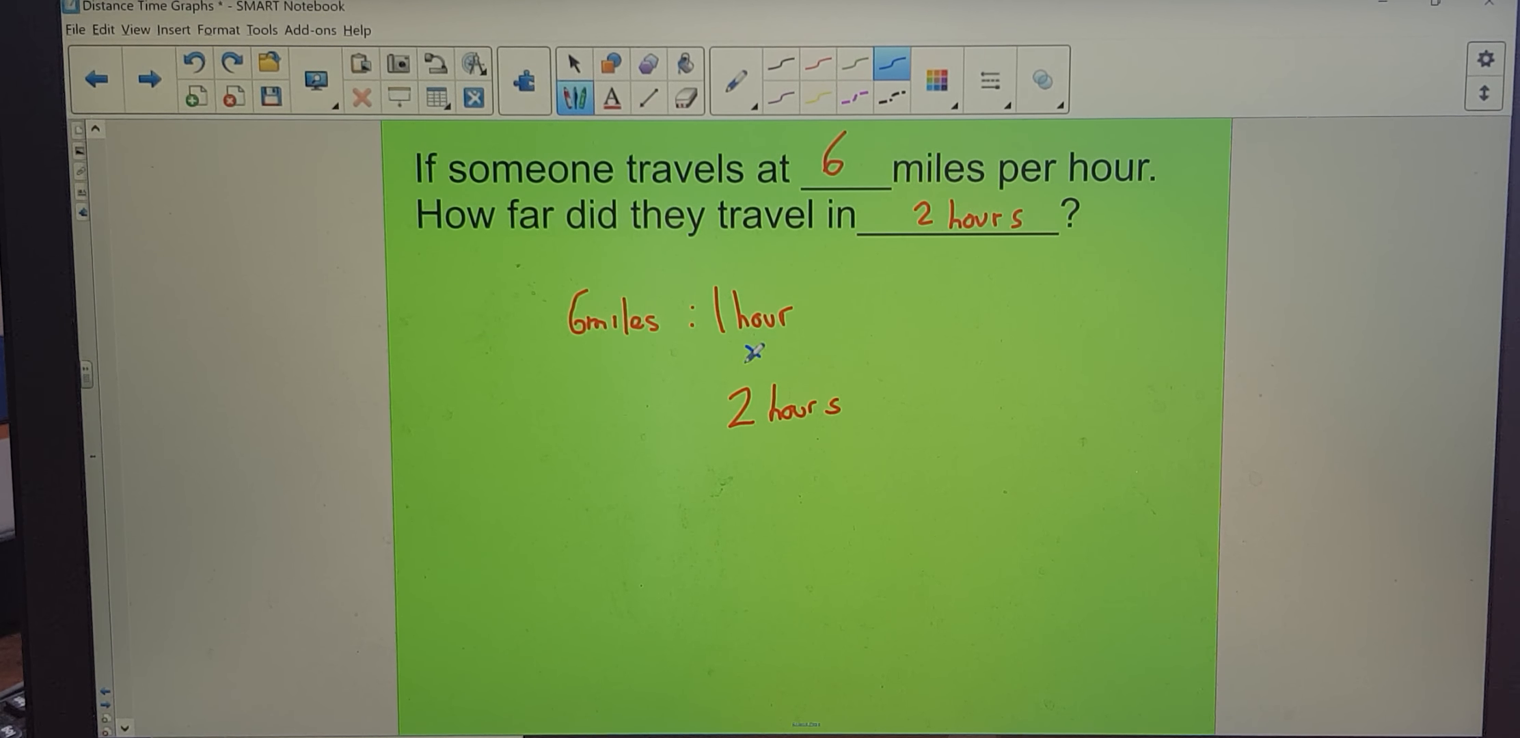
text(×2)
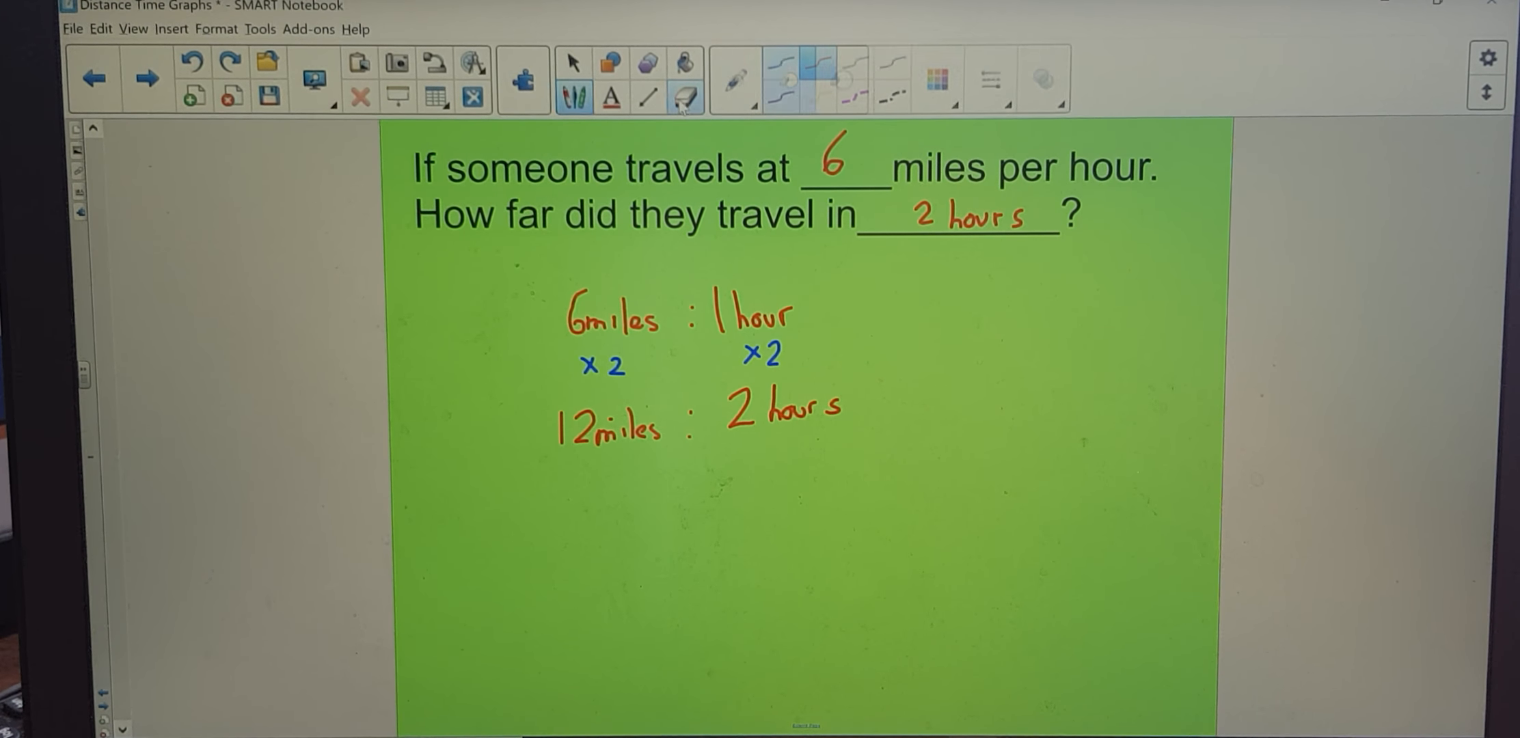
Erase the earlier working and pen 30 mins into the time blank
click(685, 97)
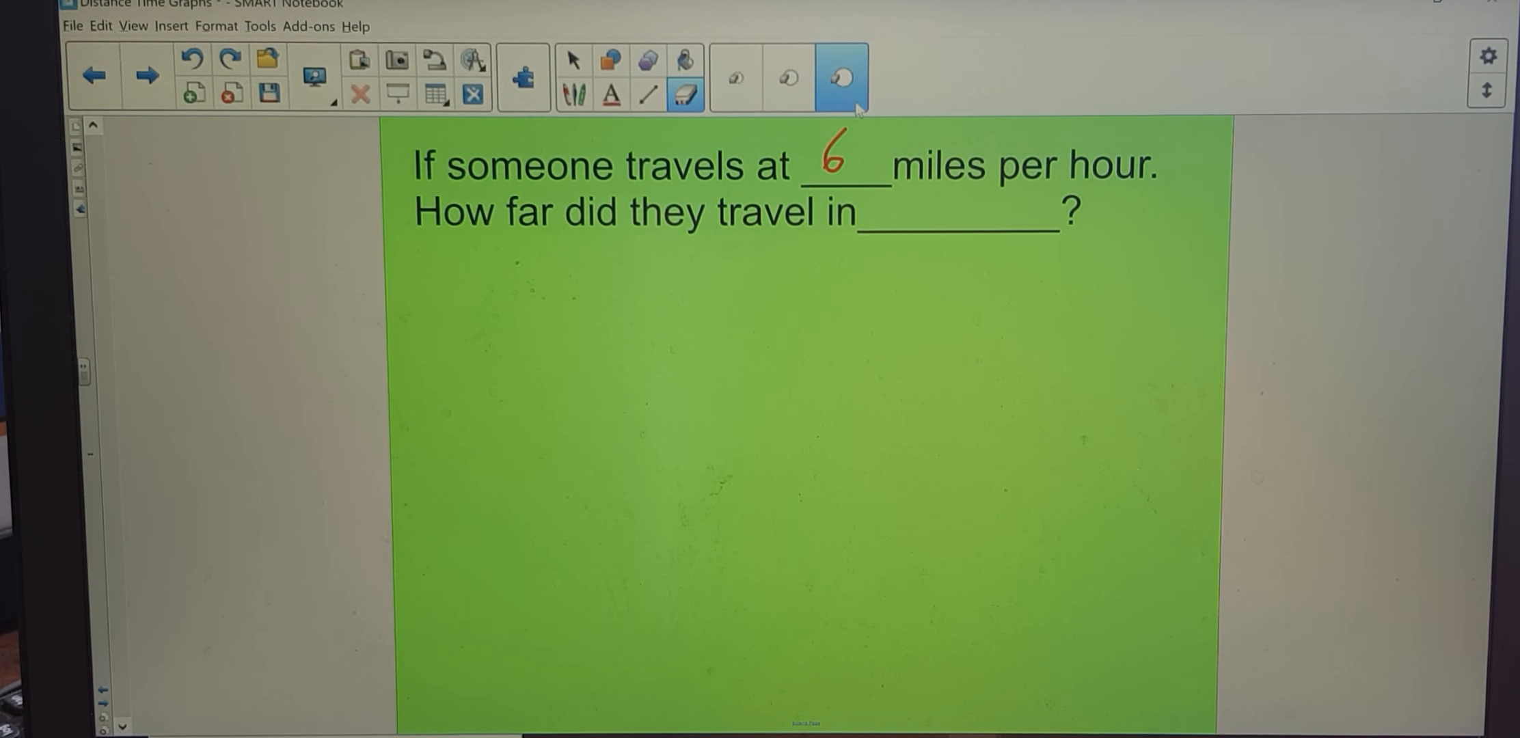
mouse_move(839, 78)
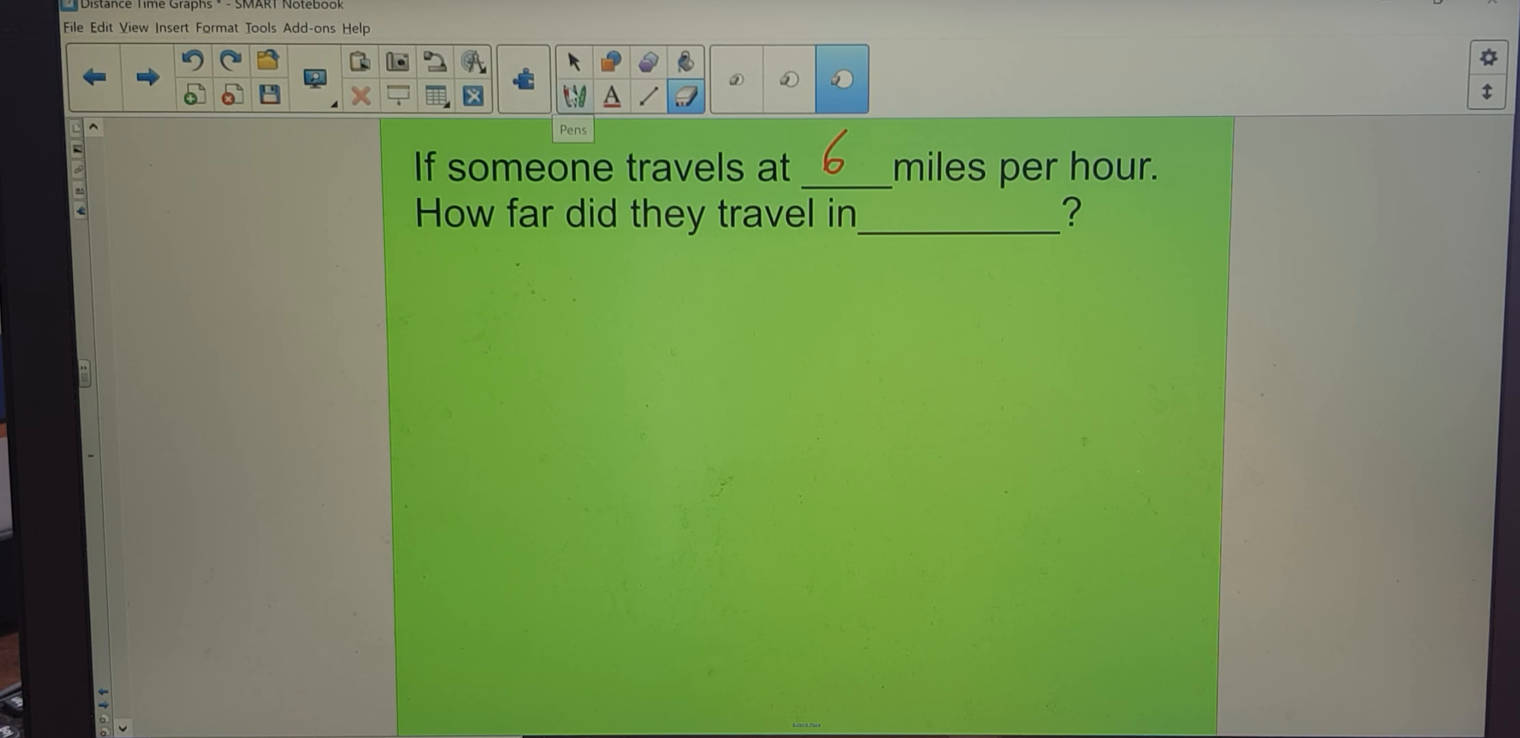
click(572, 79)
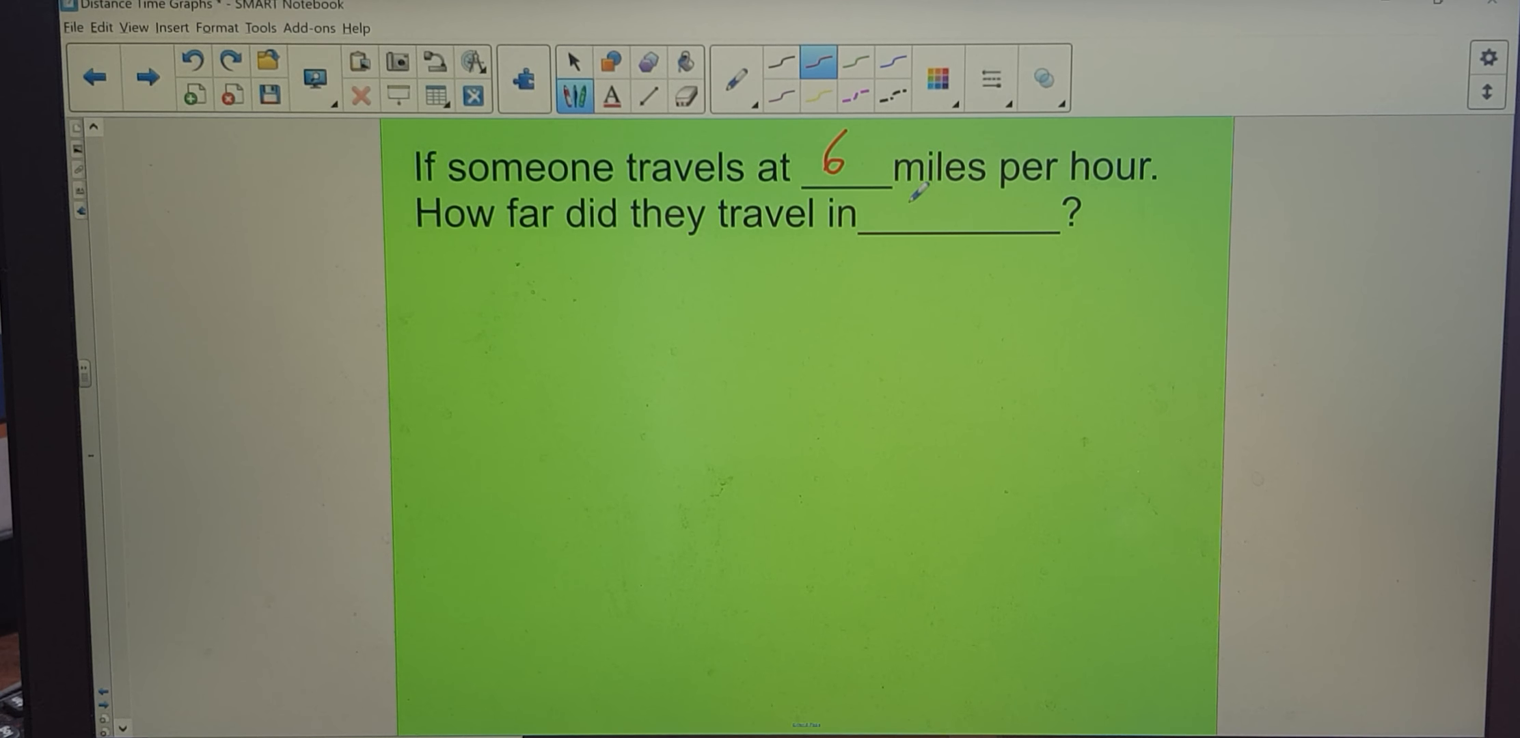
text(30)
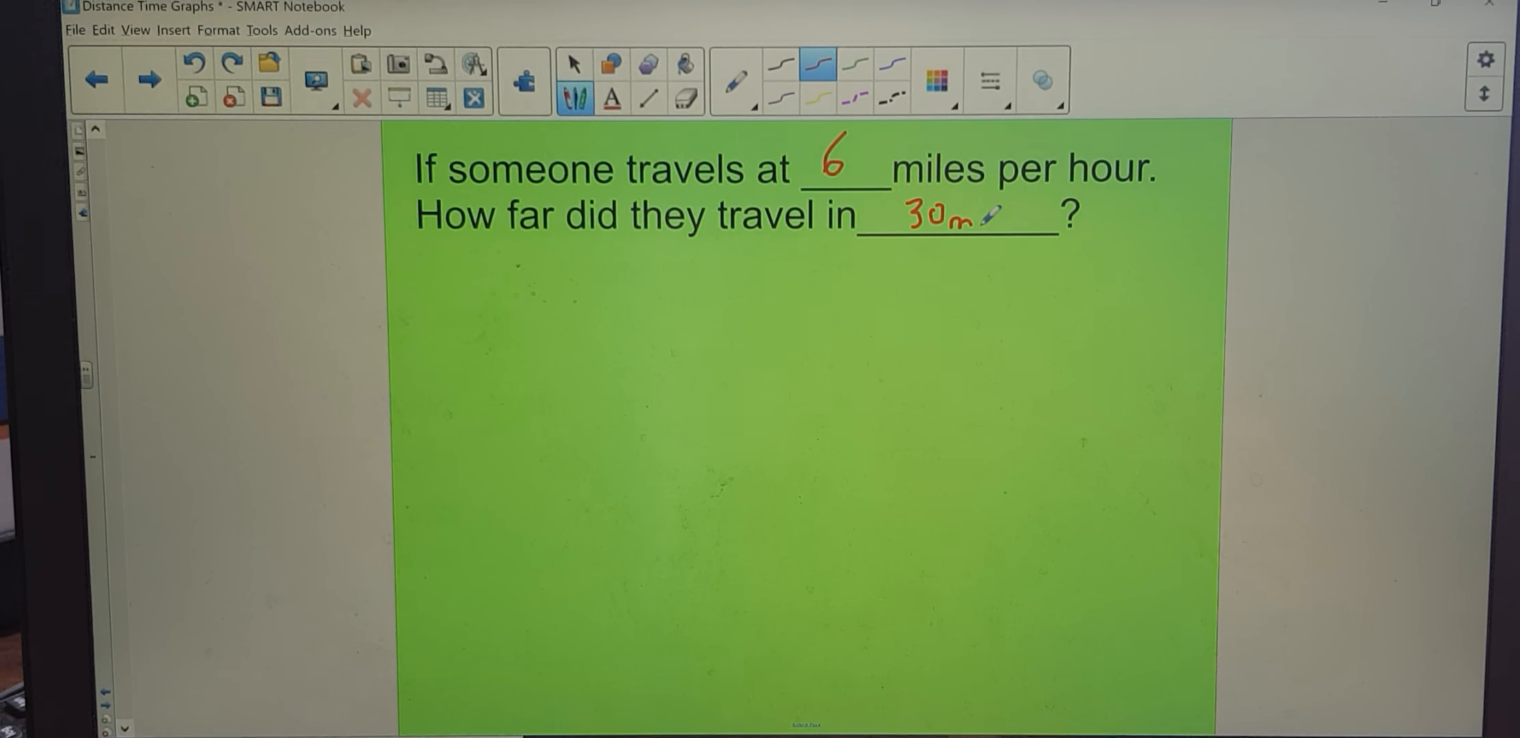
text(mins)
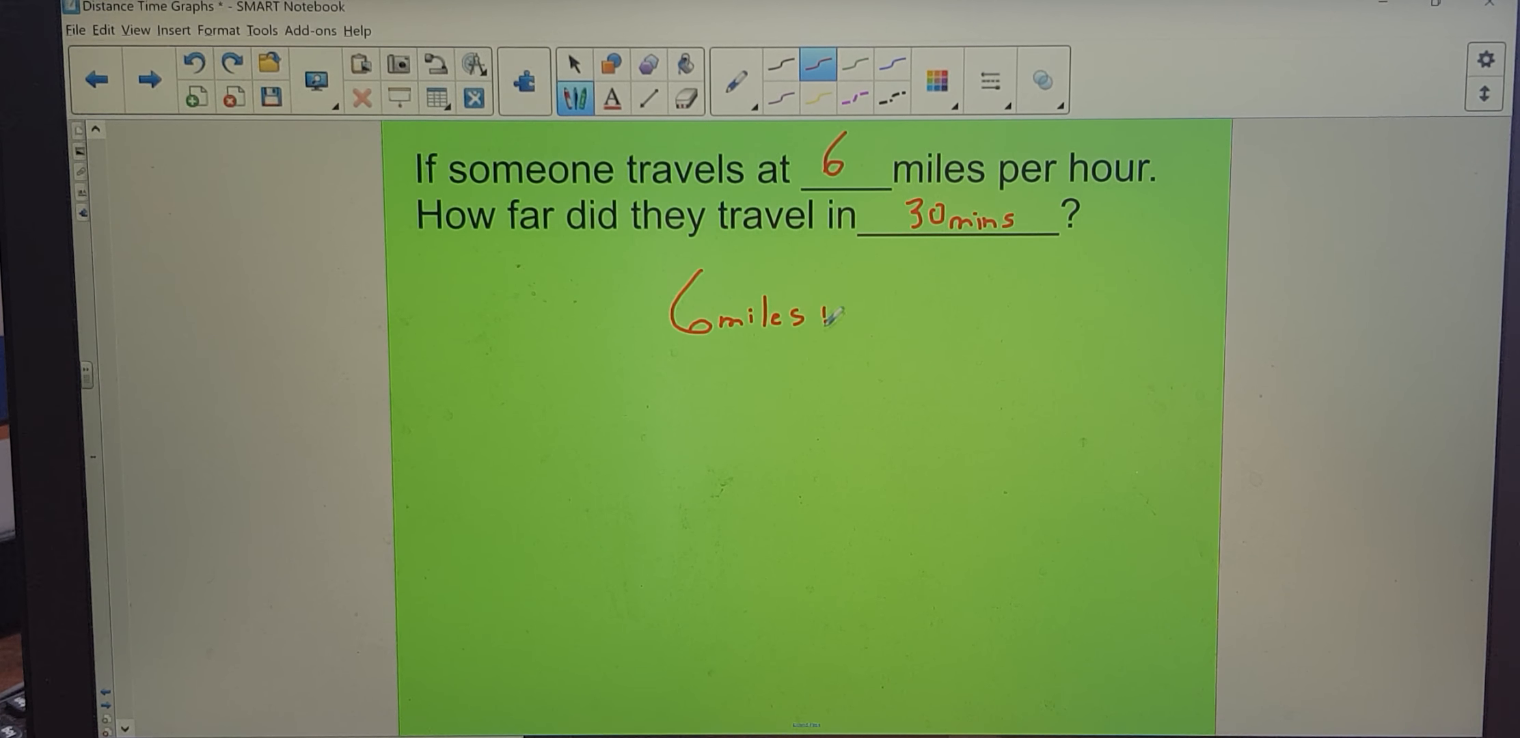
Erase the stray mark, pen 6 miles : 60 mins halved to 3 miles : 30 mins, then clear the ink
click(685, 99)
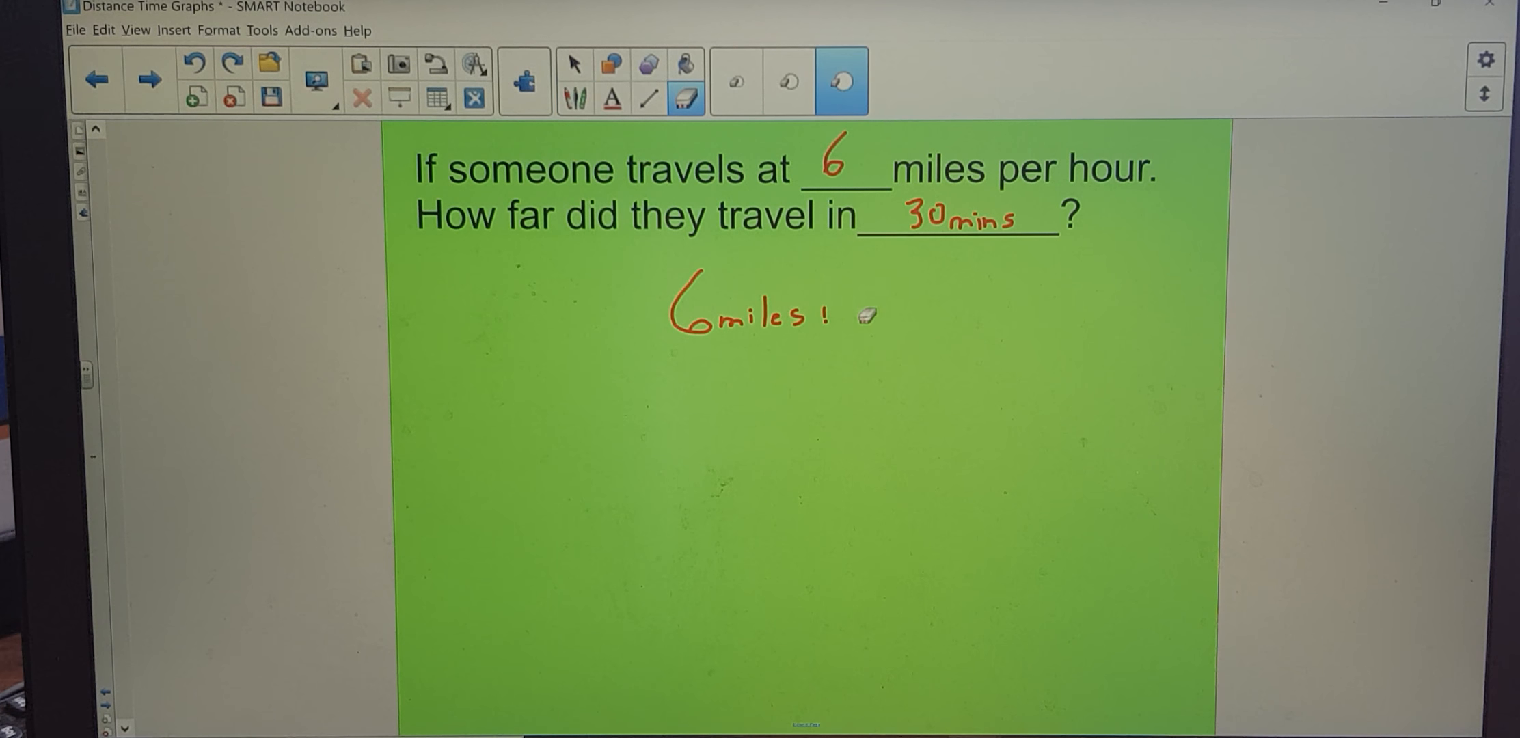
click(574, 82)
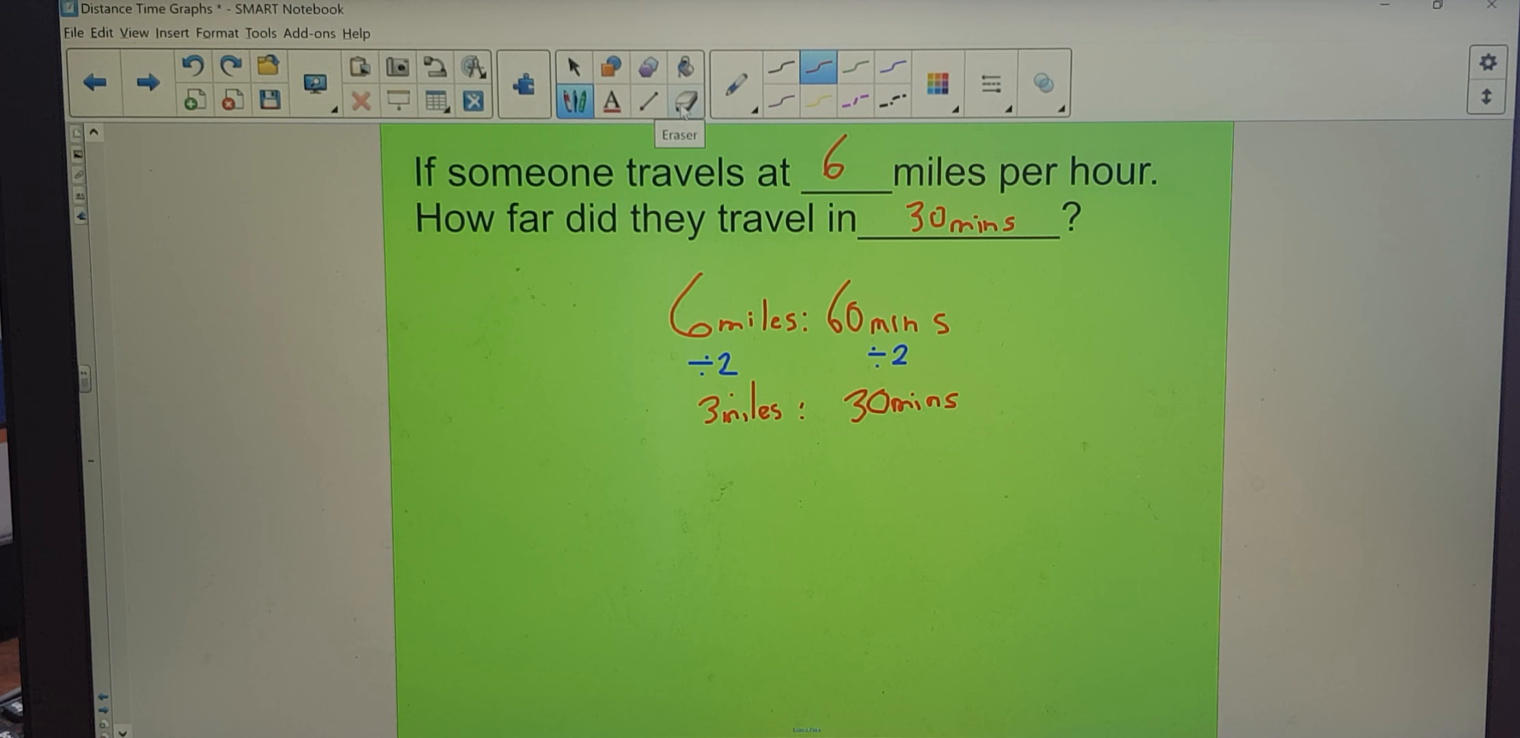
click(683, 101)
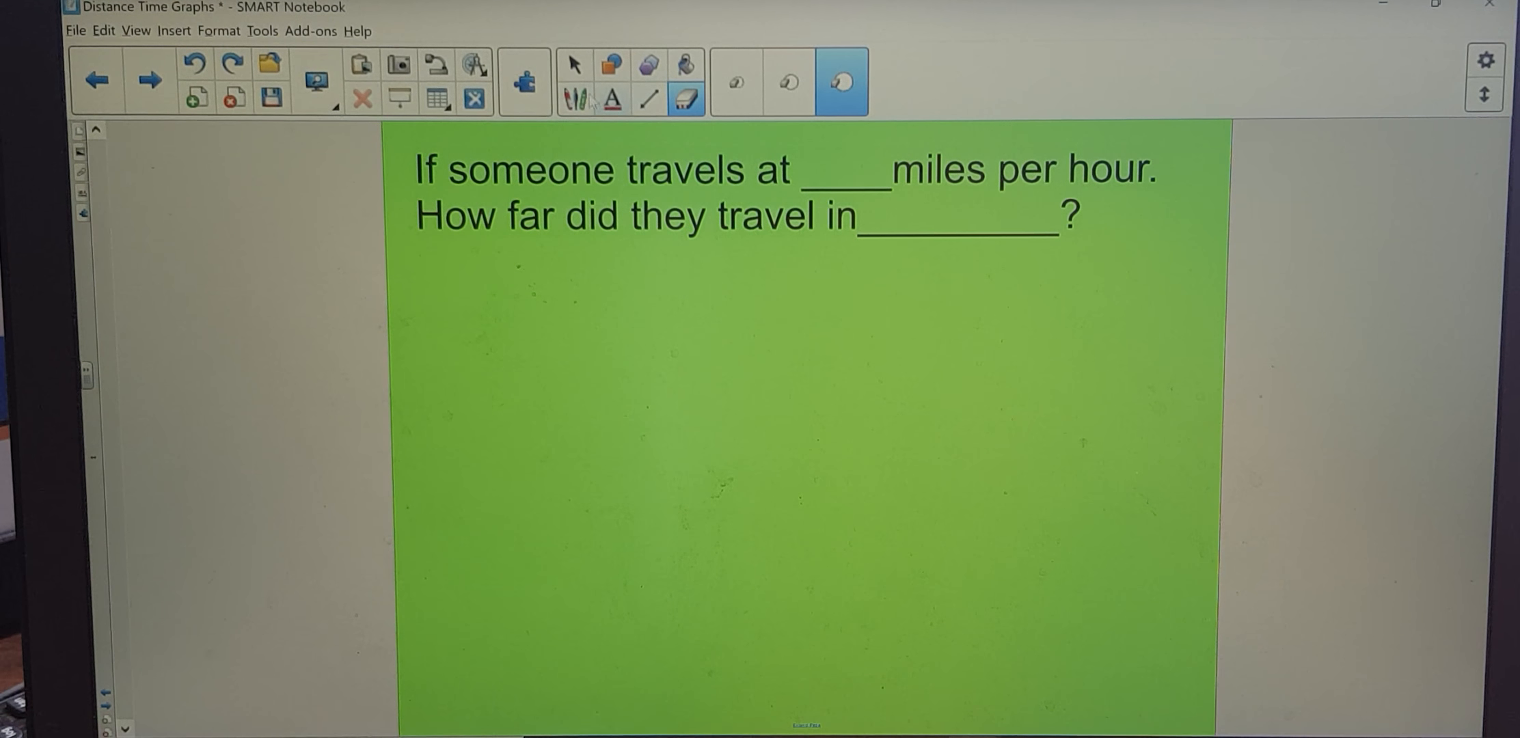
Pen 8 mph and 45 mins into the two blanks in red ink
click(575, 74)
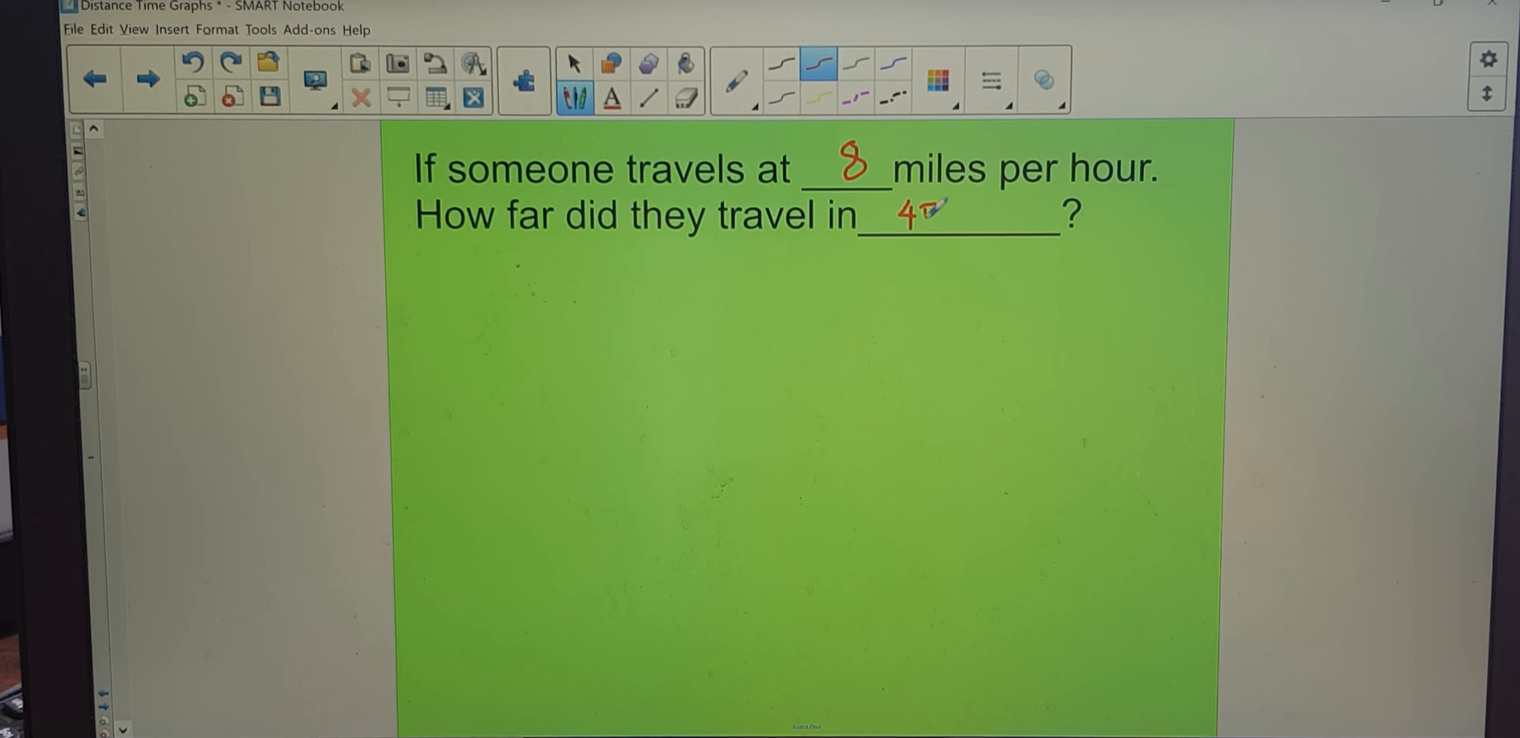
text(45mins)
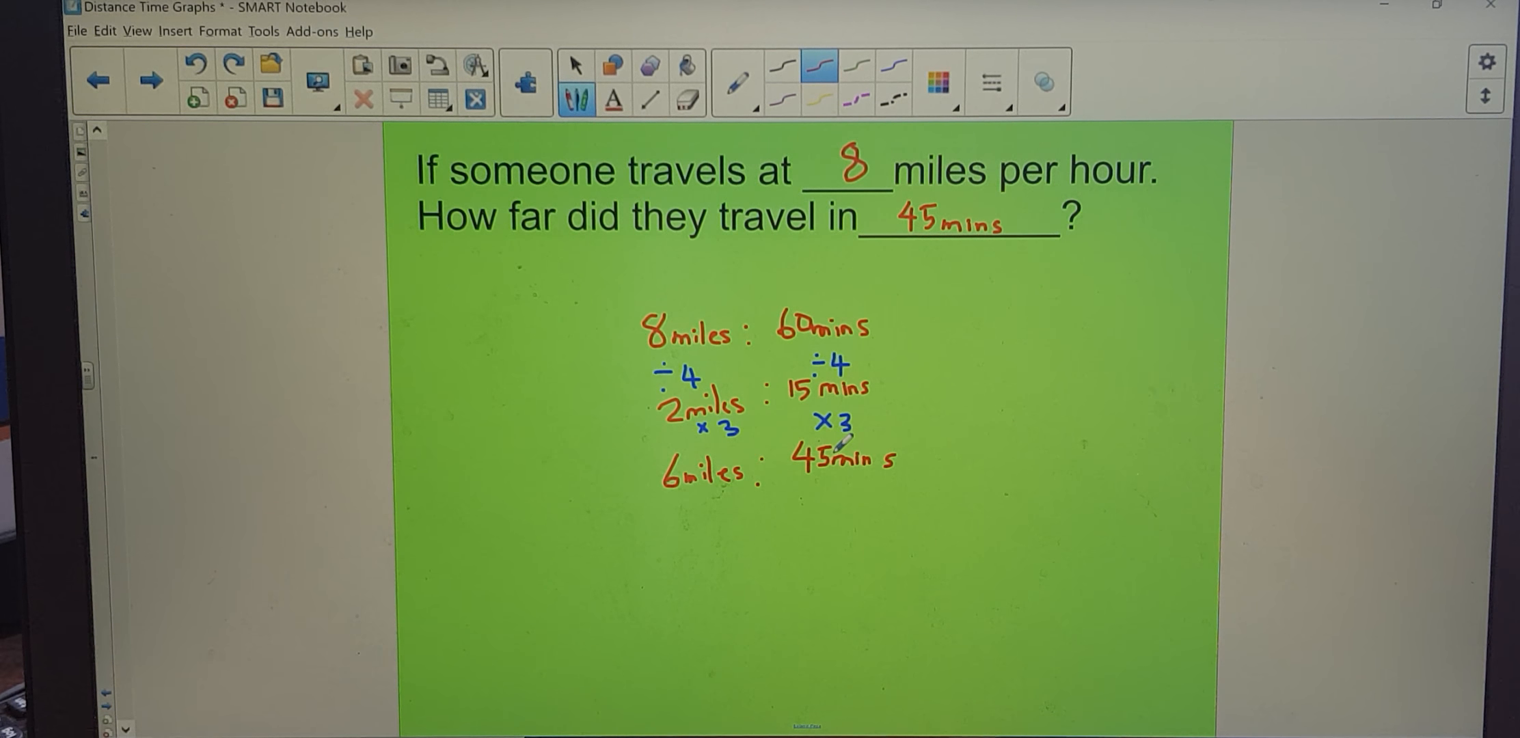
mouse_move(150, 81)
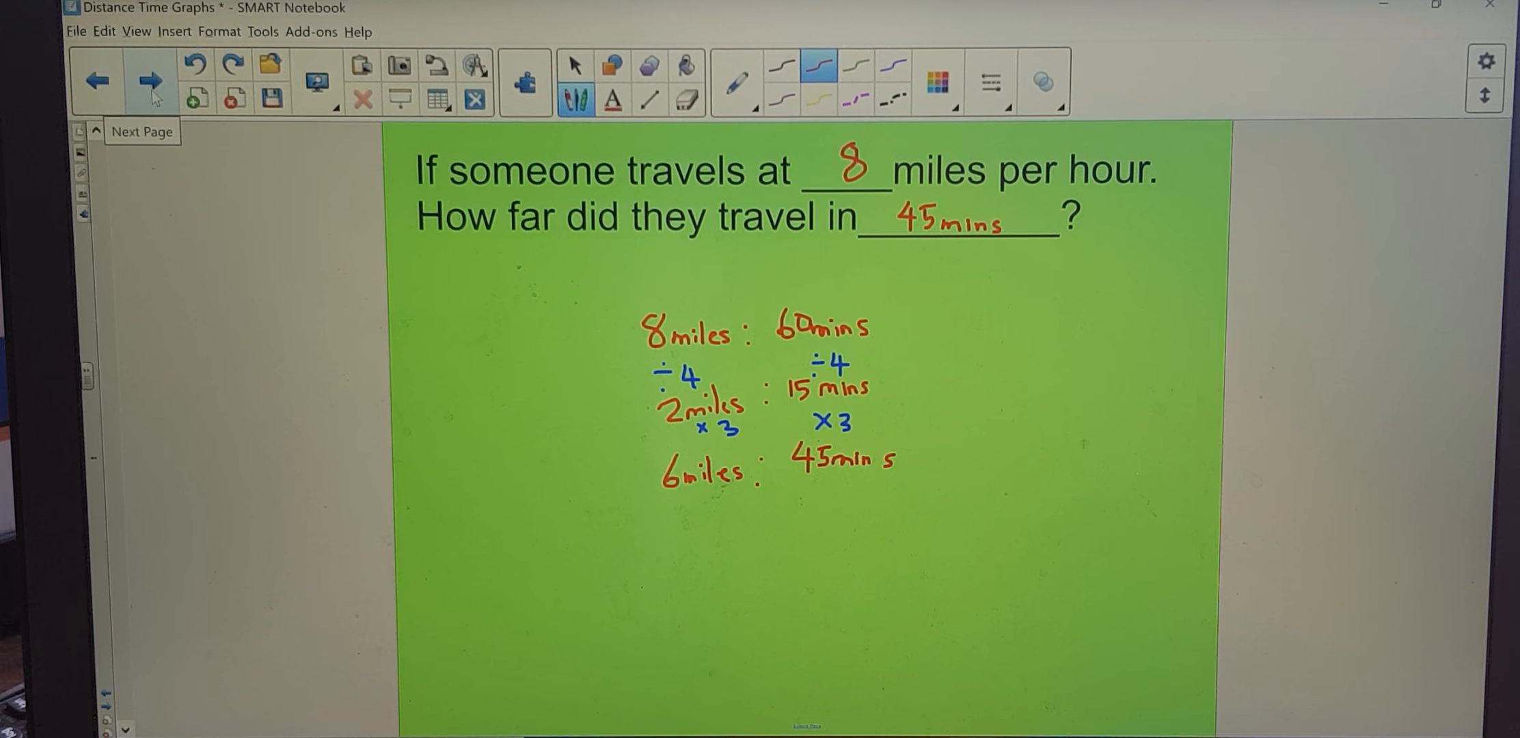
Move on to the slide with the blank distance–time axes
click(149, 82)
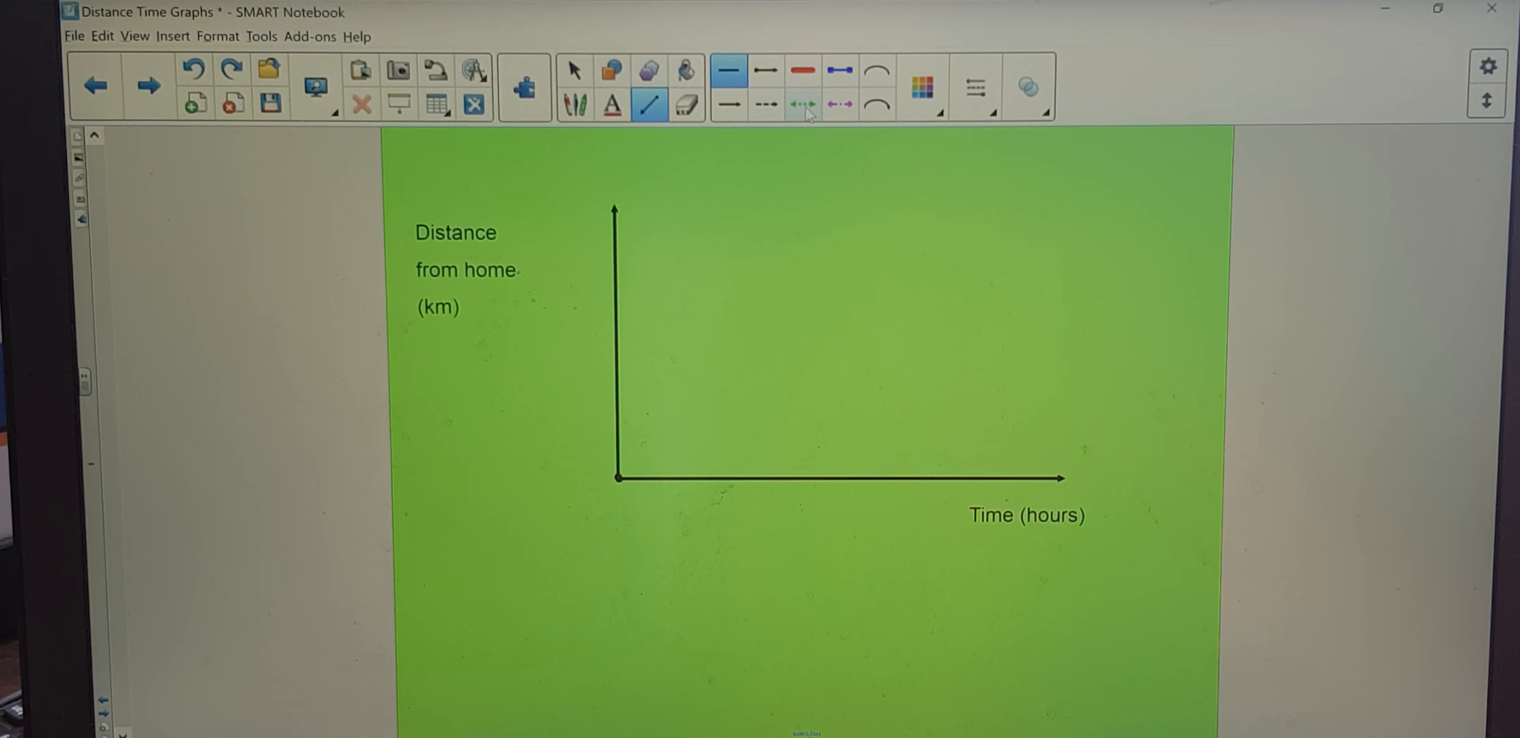
Draw a shallow green dotted arrow line rising from the origin
click(801, 102)
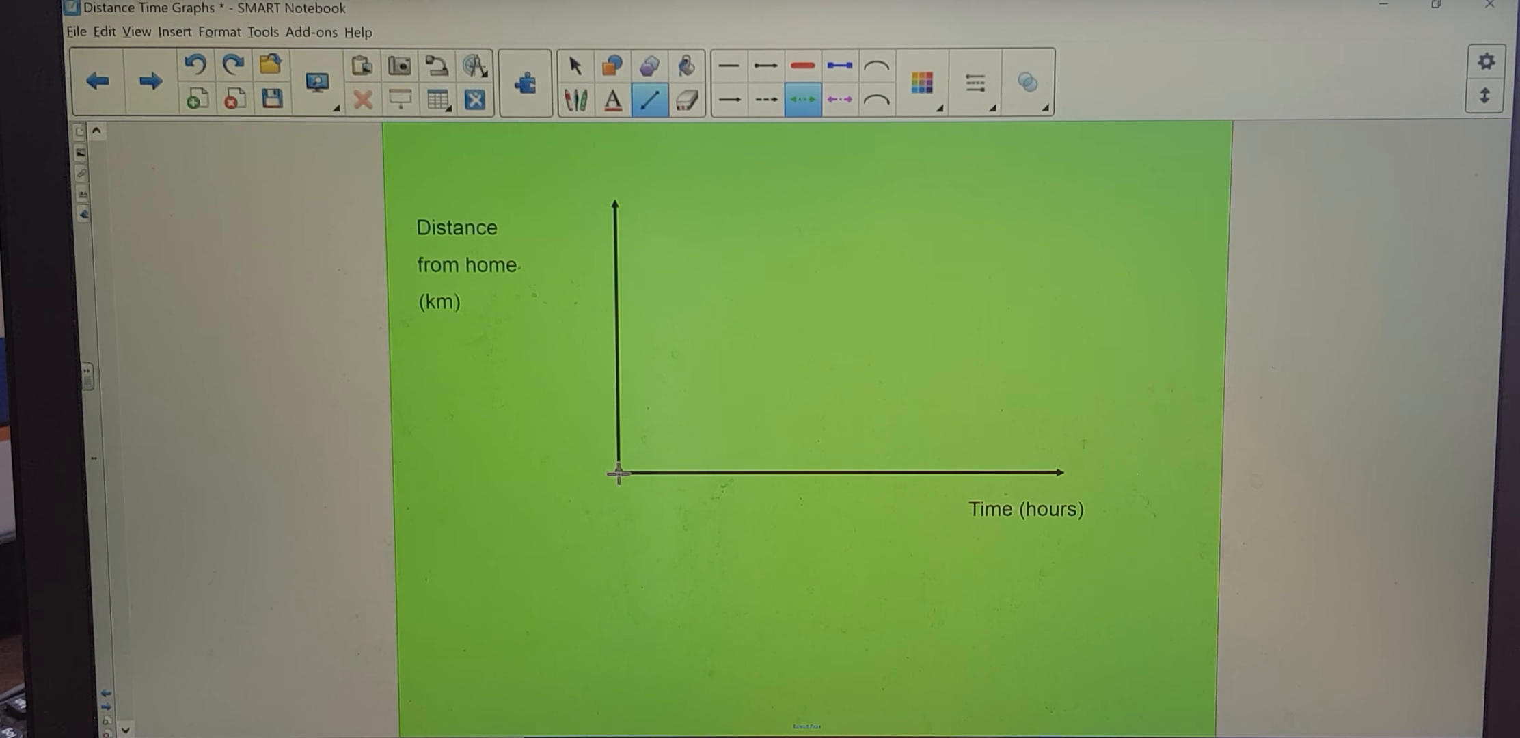
drag(617, 475, 724, 436)
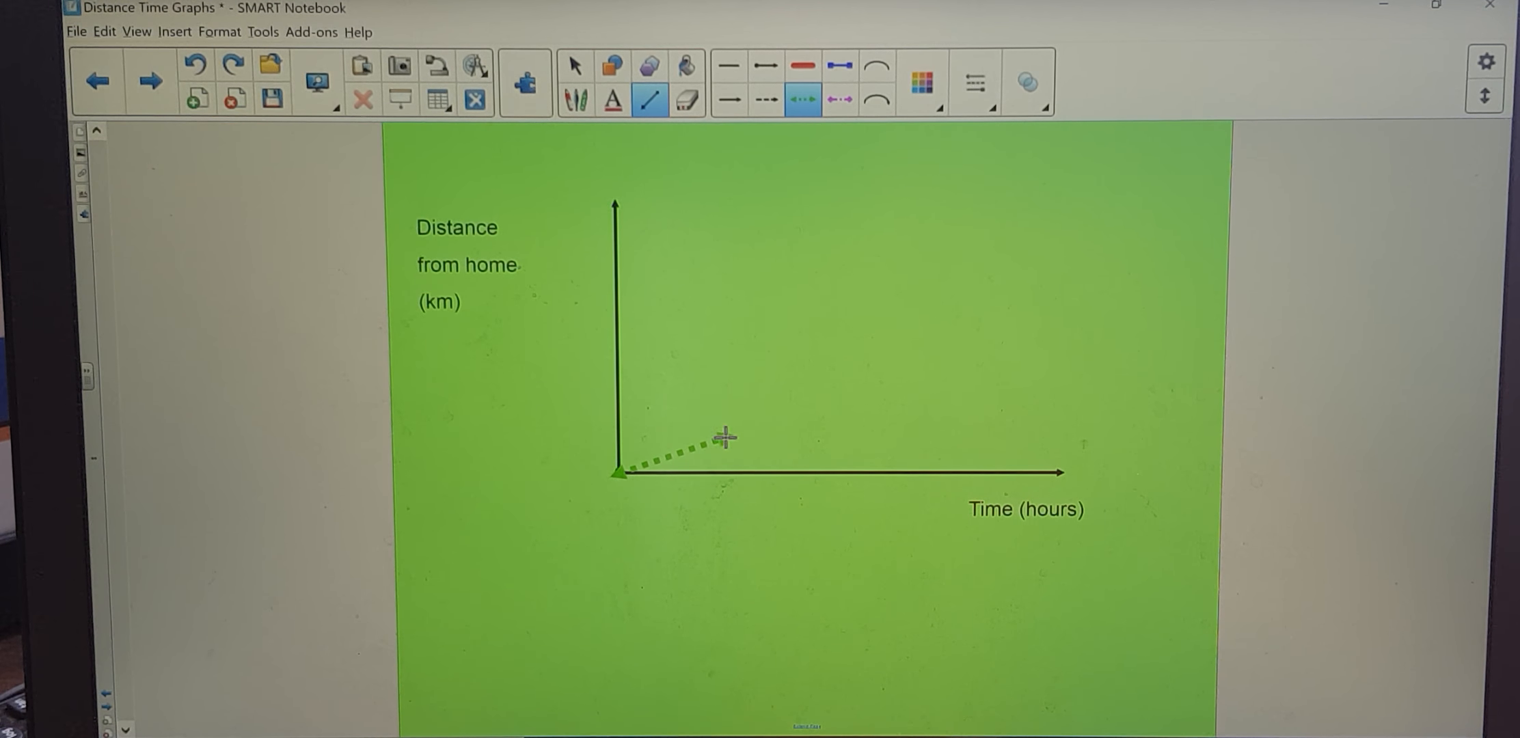
drag(725, 436, 899, 383)
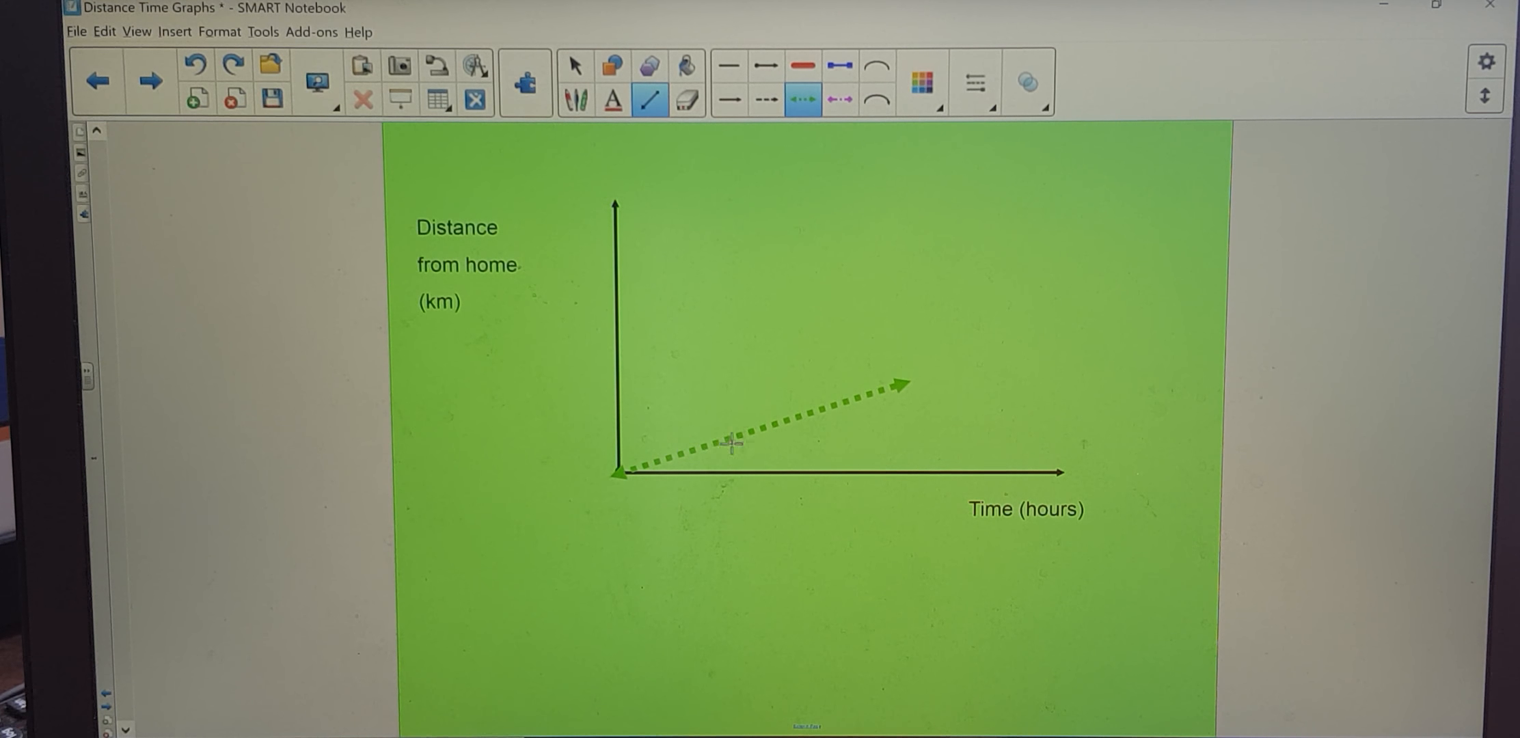
mouse_move(903, 324)
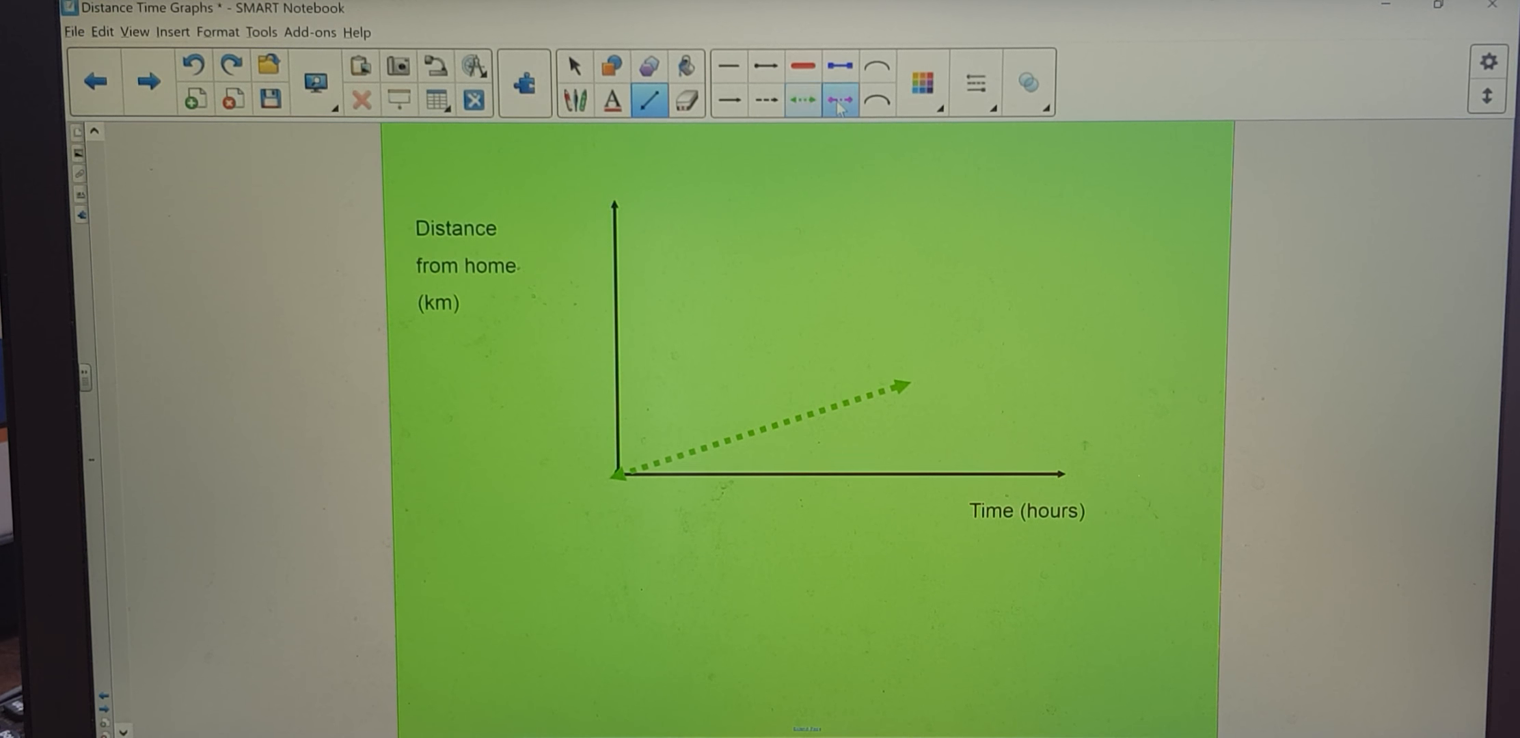
Draw a steeper pink dash-dot line from the origin, then leave line drawing
drag(617, 473, 654, 407)
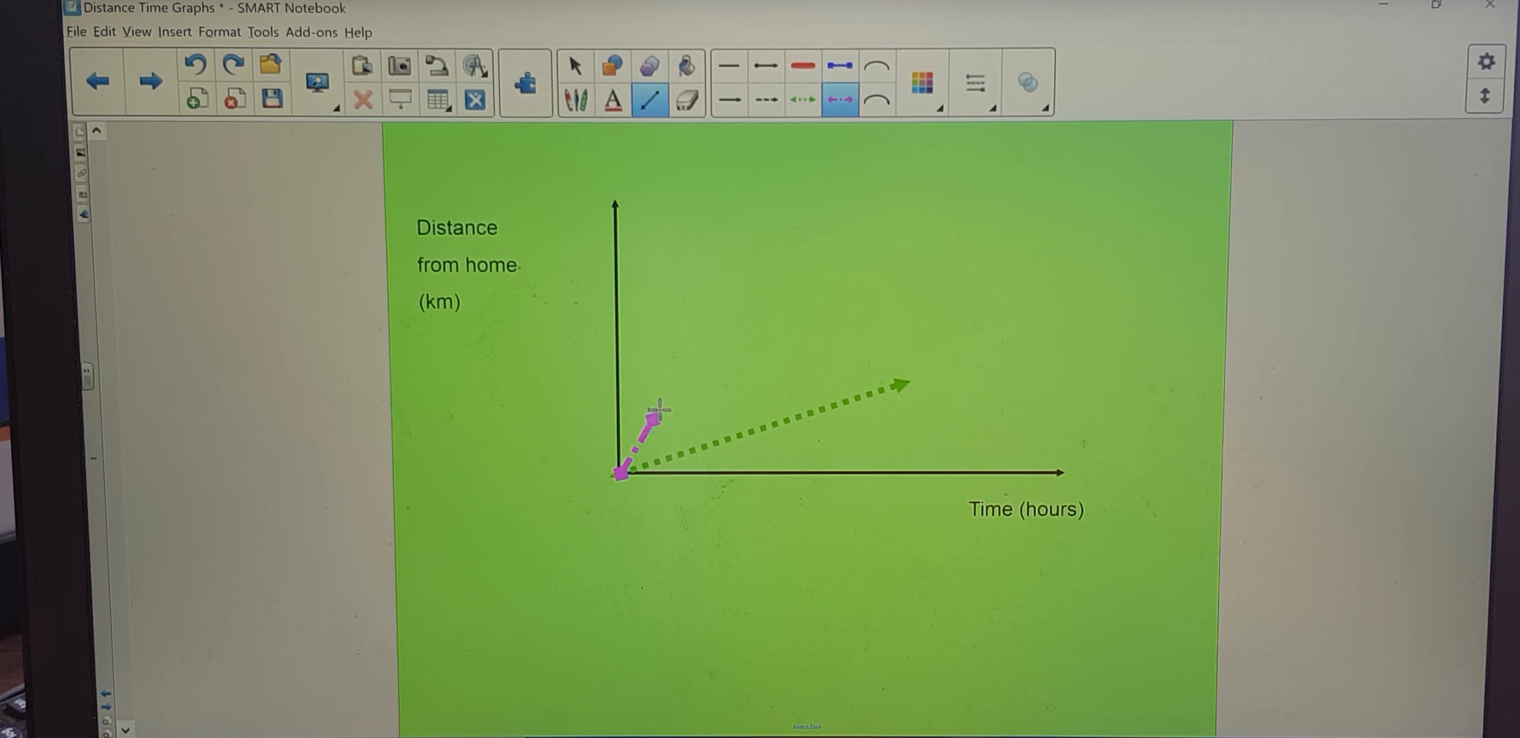
drag(655, 410, 747, 251)
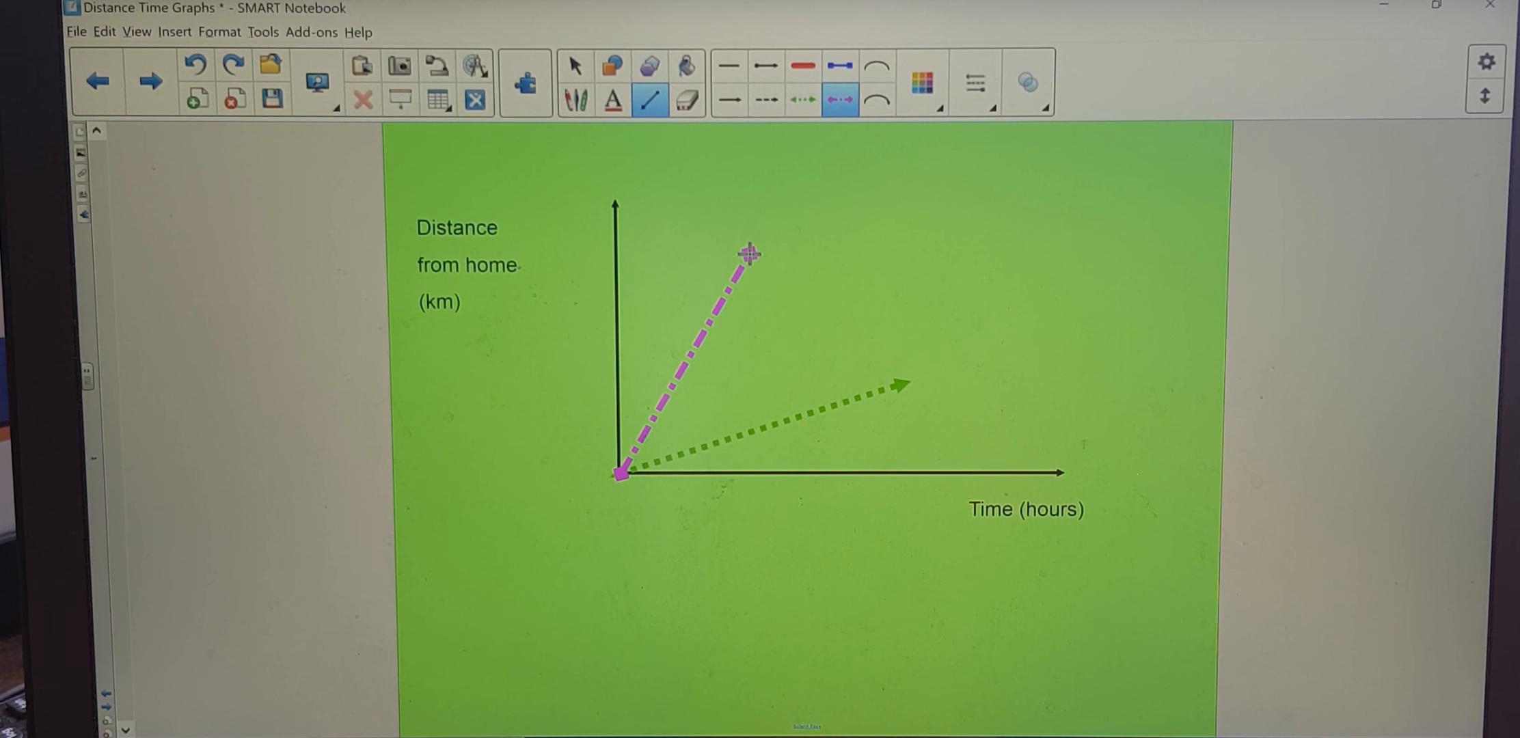
click(574, 64)
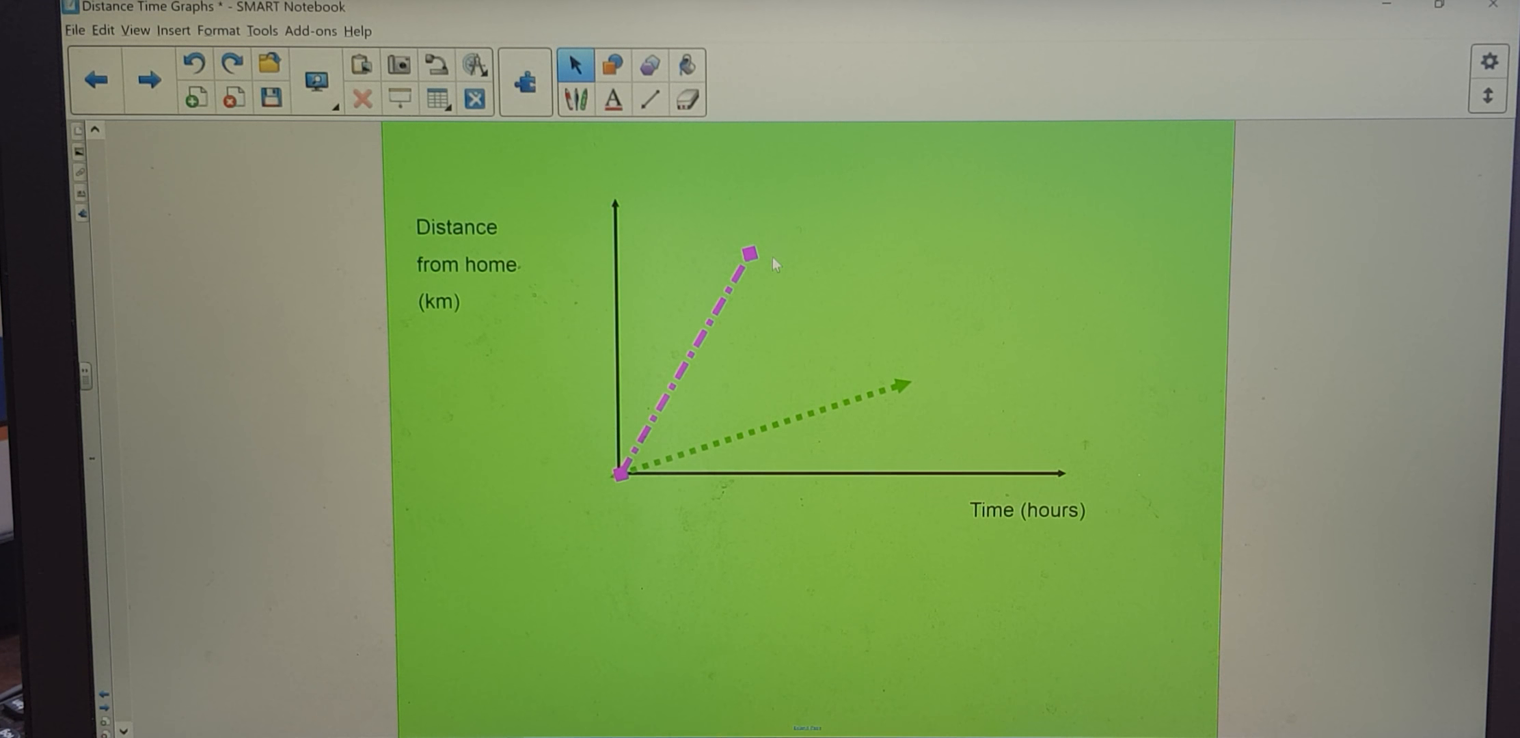
mouse_move(802, 526)
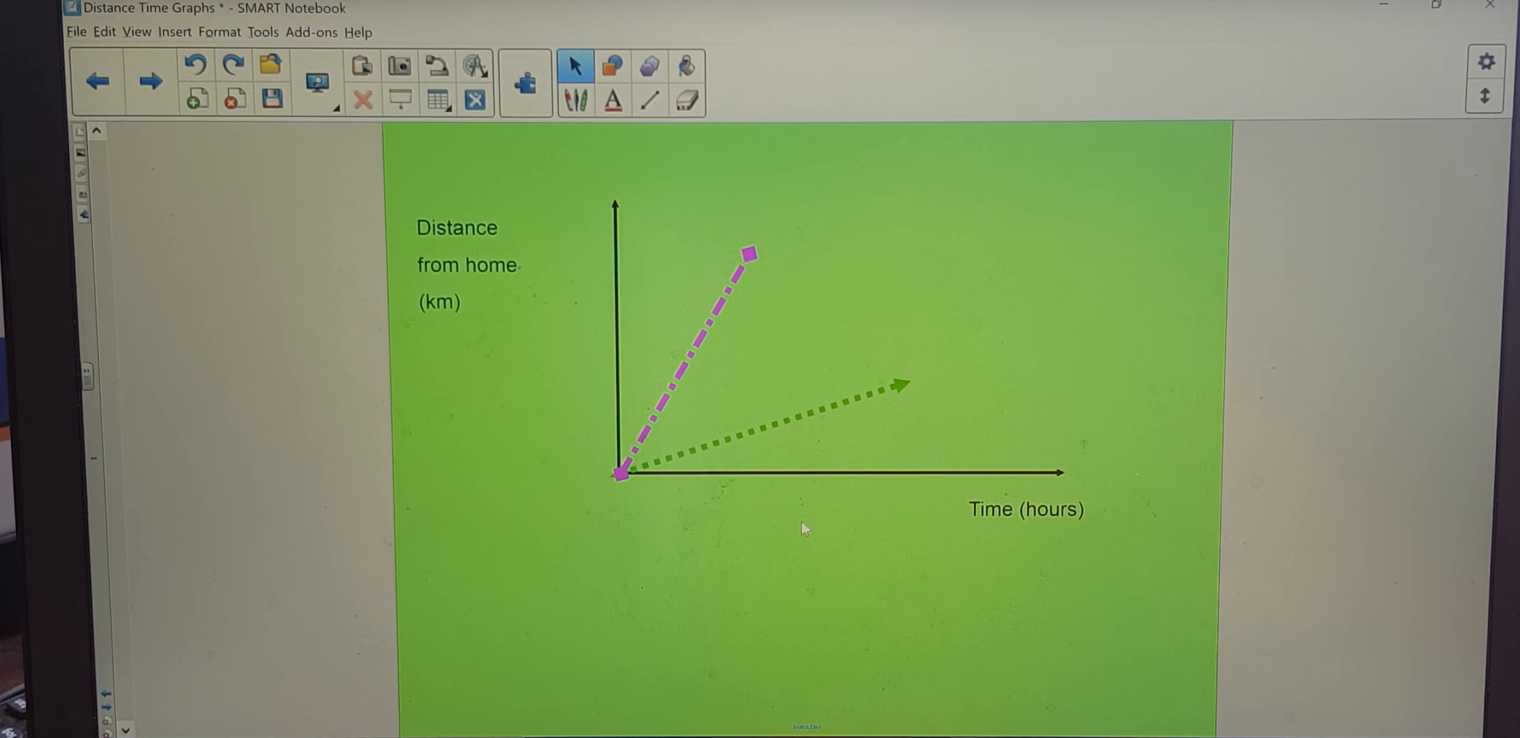
mouse_move(891, 402)
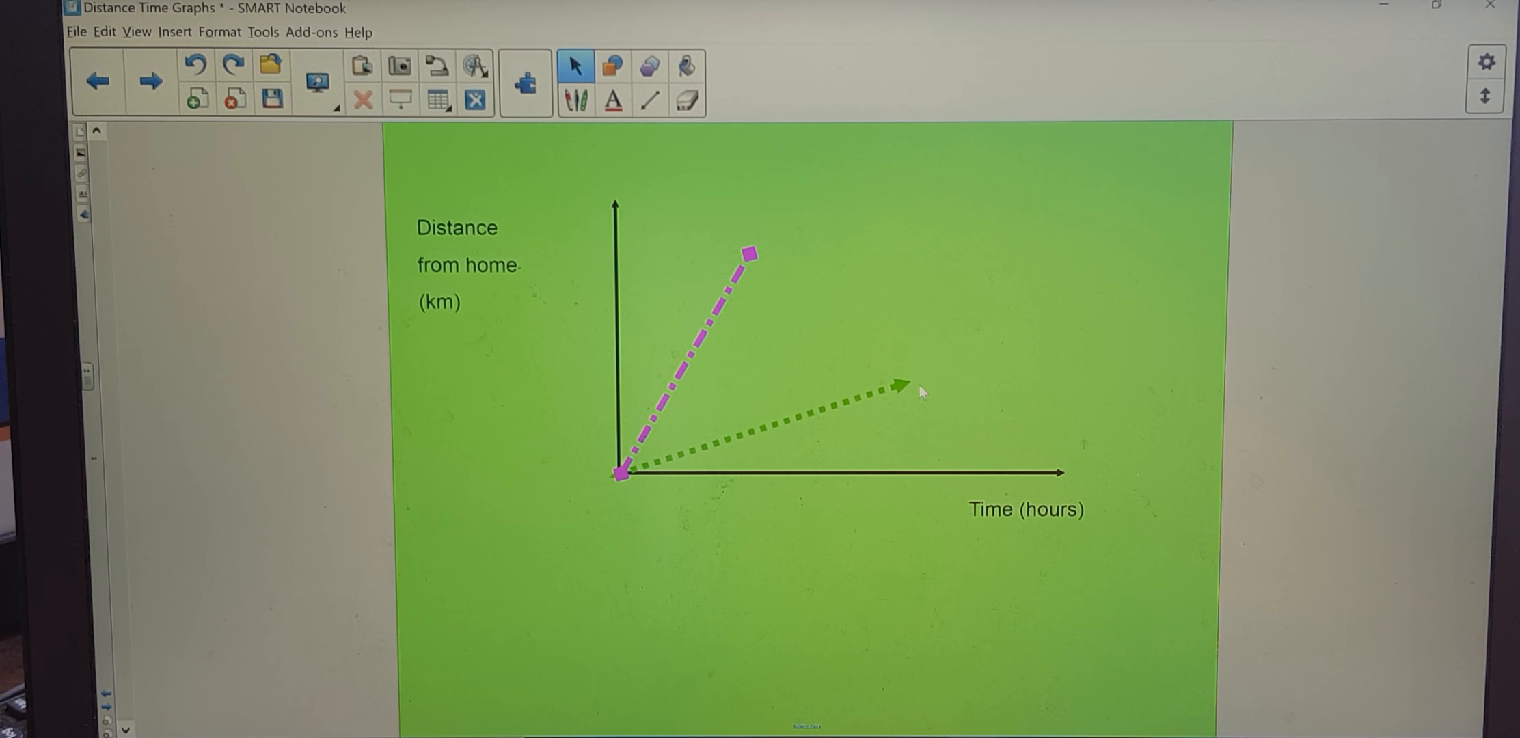
mouse_move(912, 400)
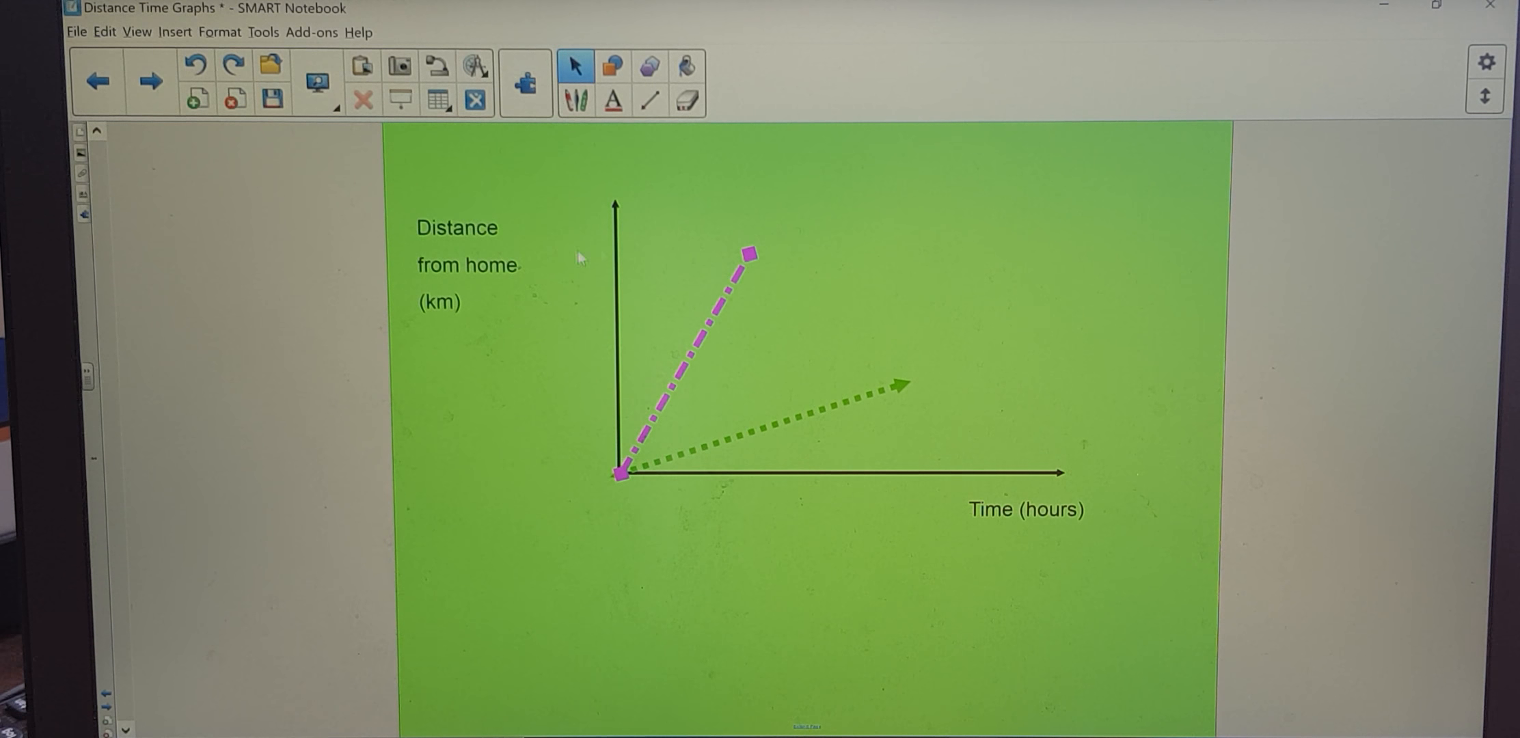
mouse_move(761, 464)
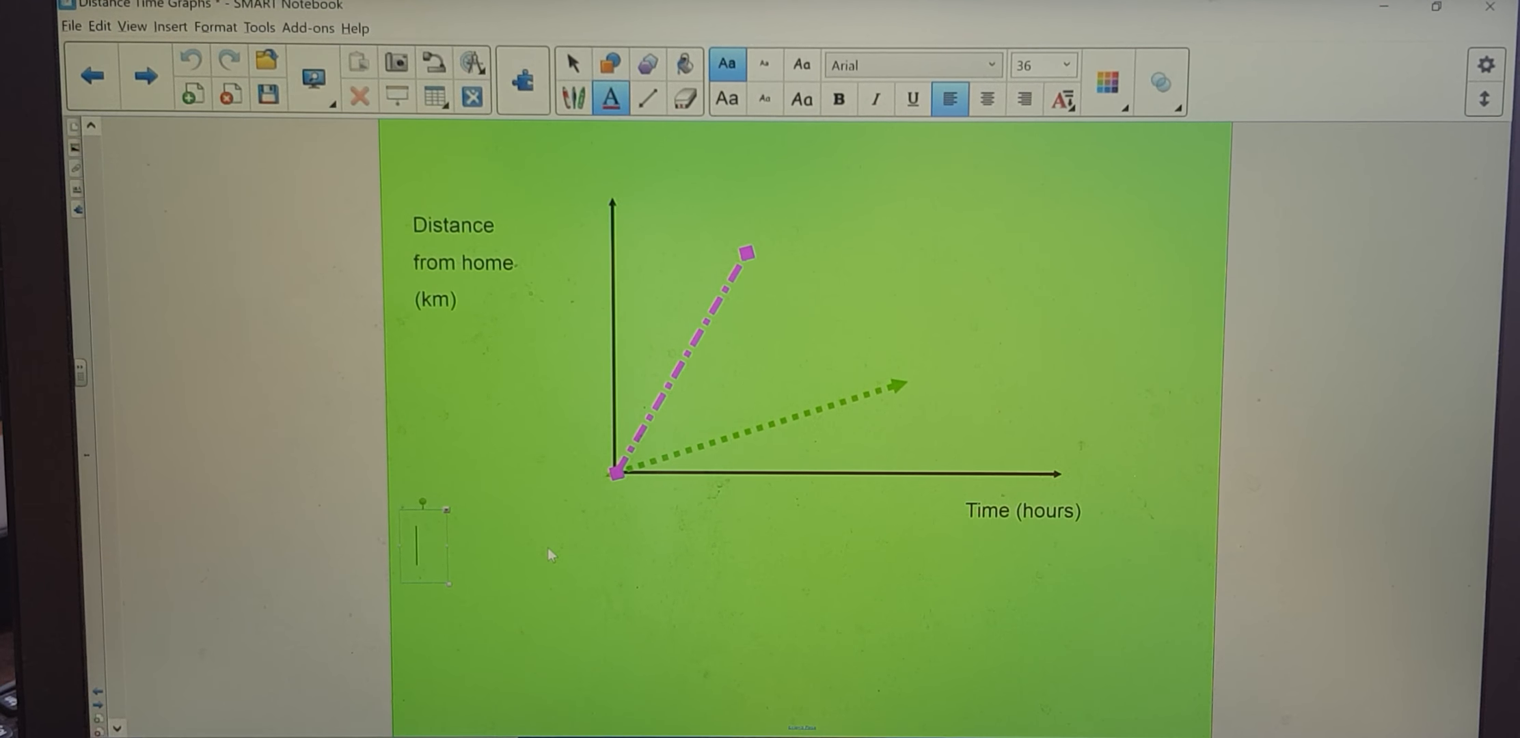
Type the caption GRADIENT OF A DISTANCE TIME GRAPH IS THE SPEED below the axes
text(GRAD)
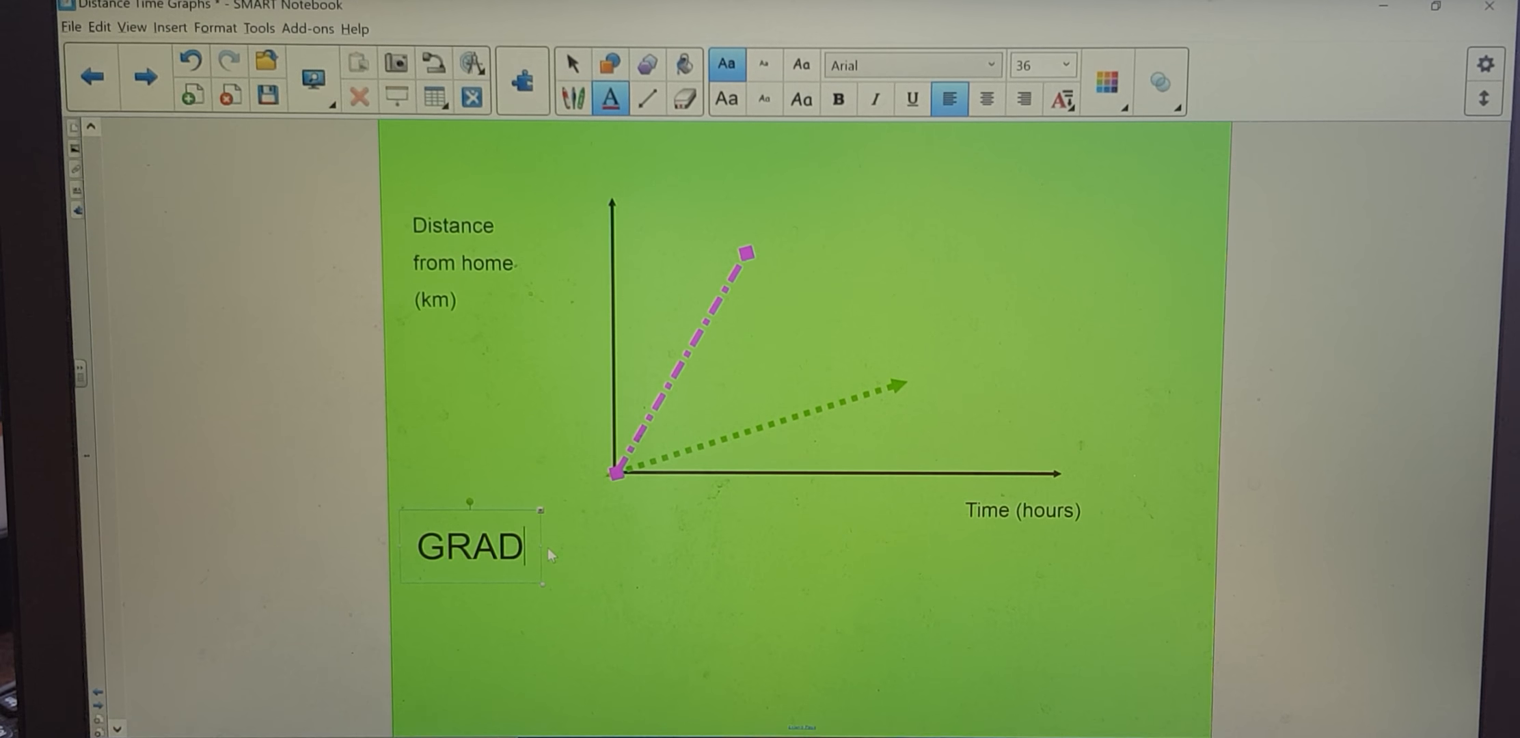
text(IENT OF A)
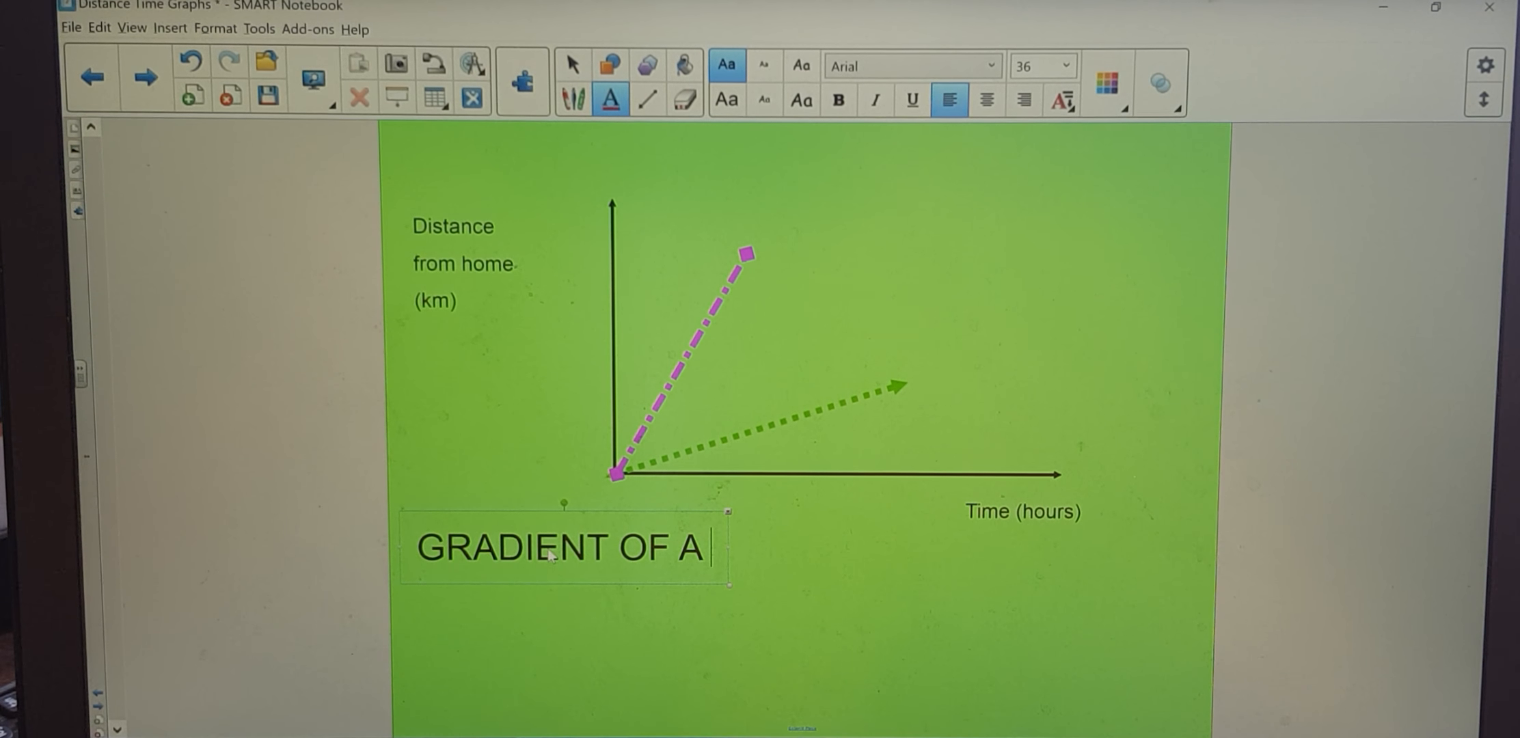
text(DISTANCE T)
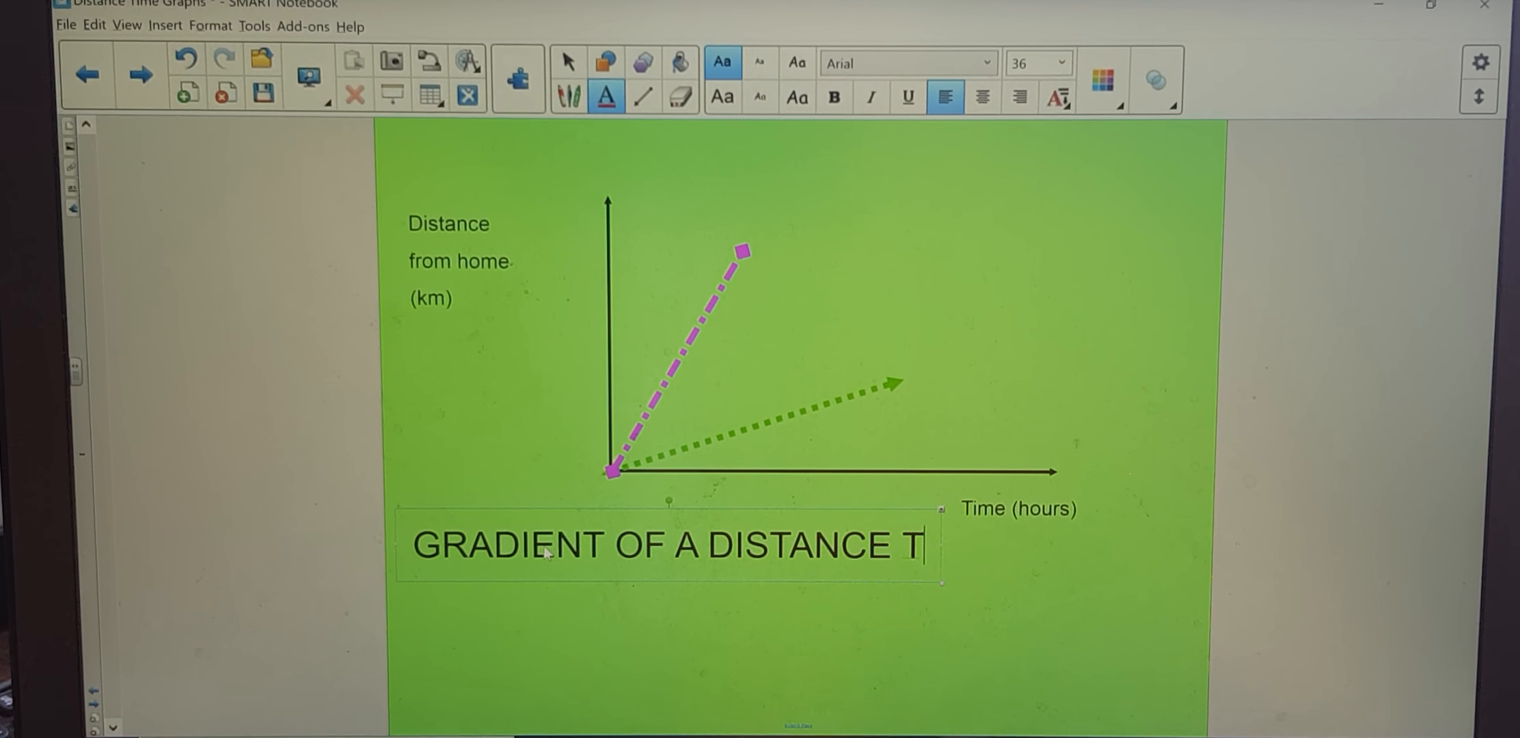
text(IME GRAPH IS)
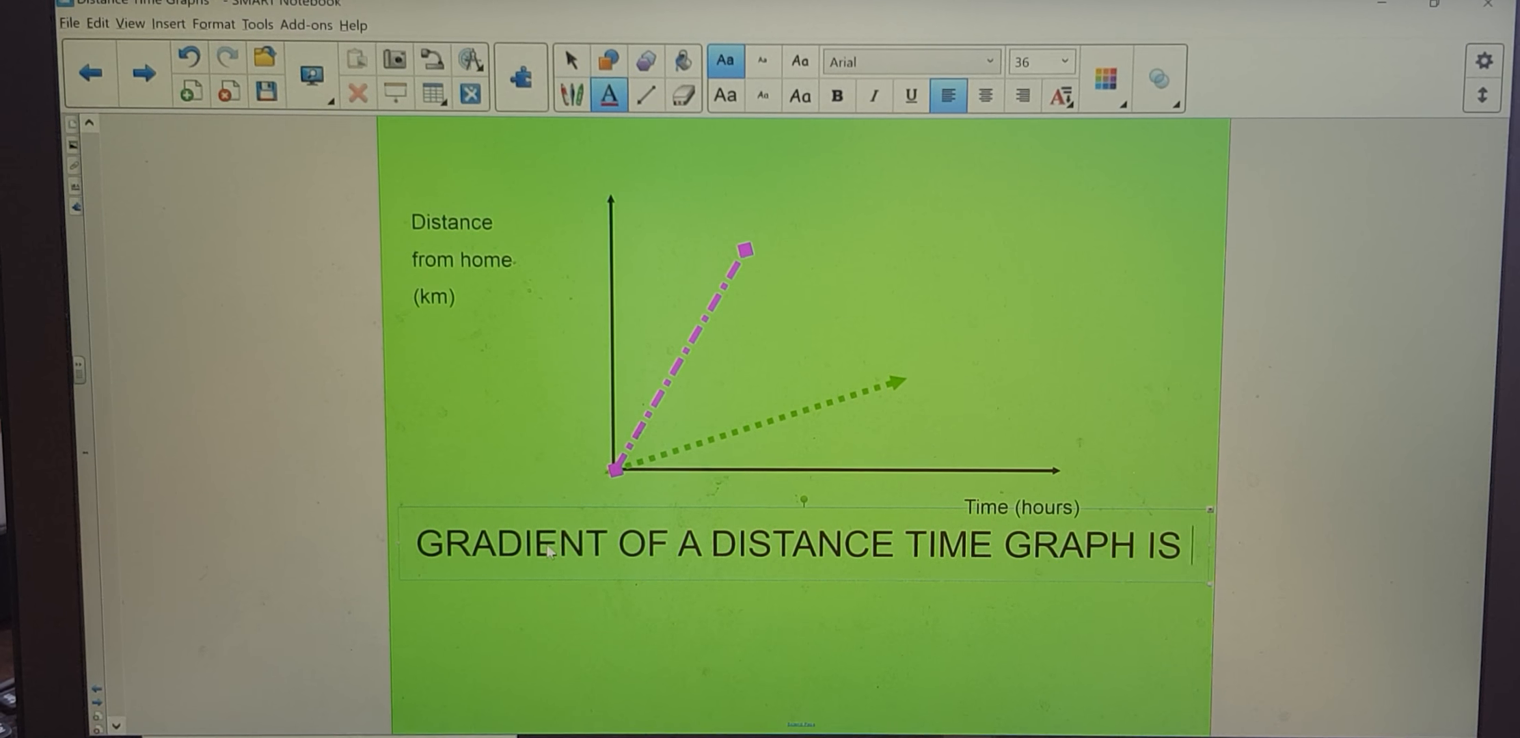
text(THE SP)
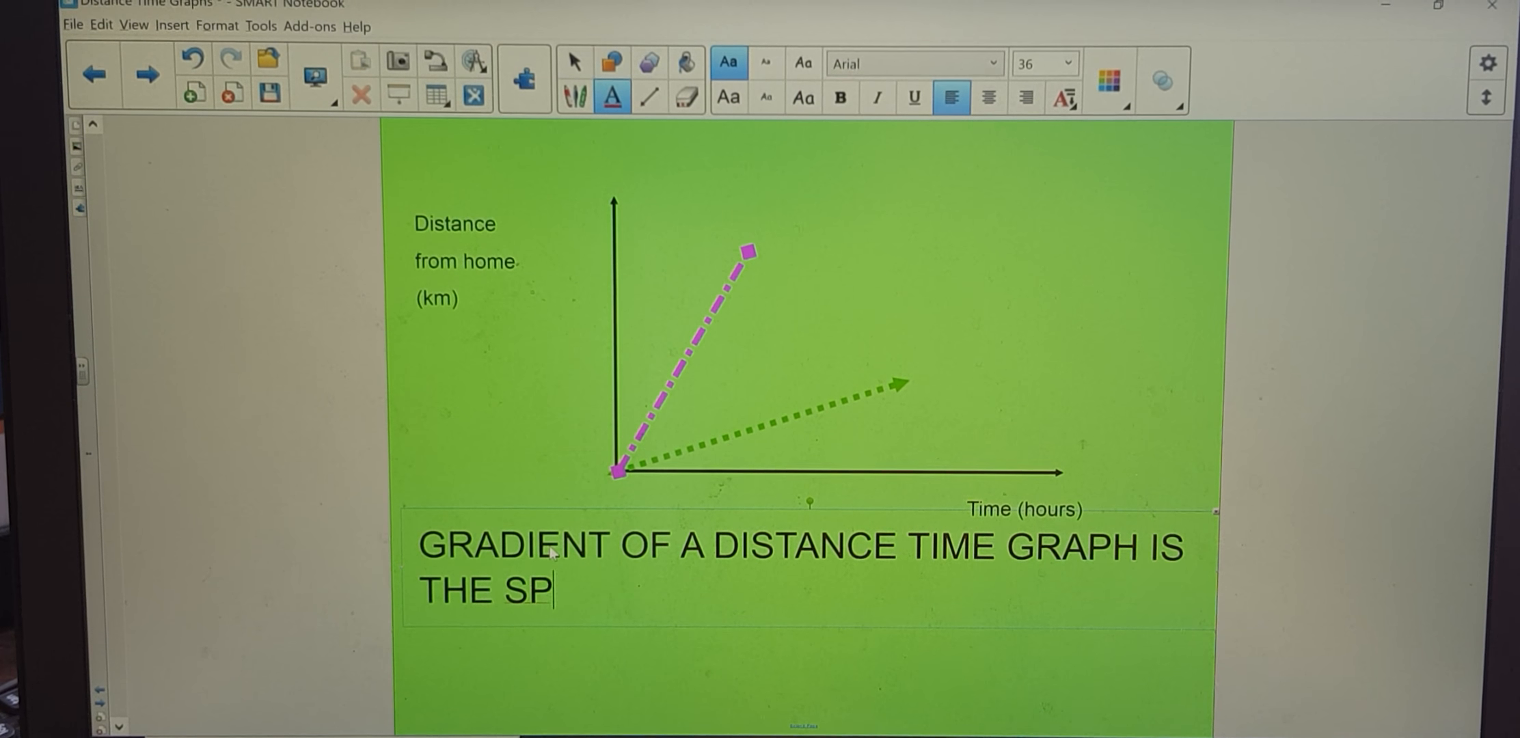
text(EED)
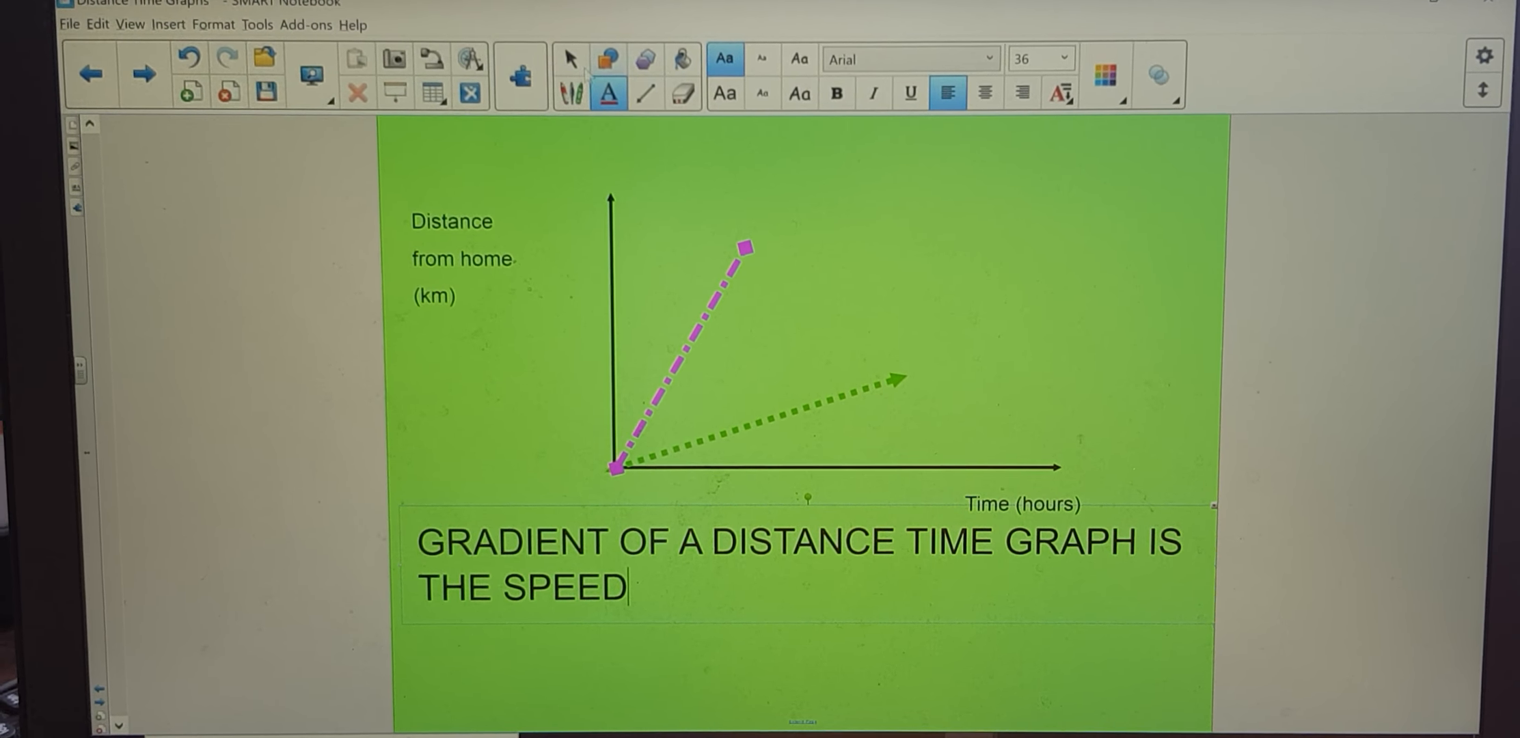
mouse_move(570, 94)
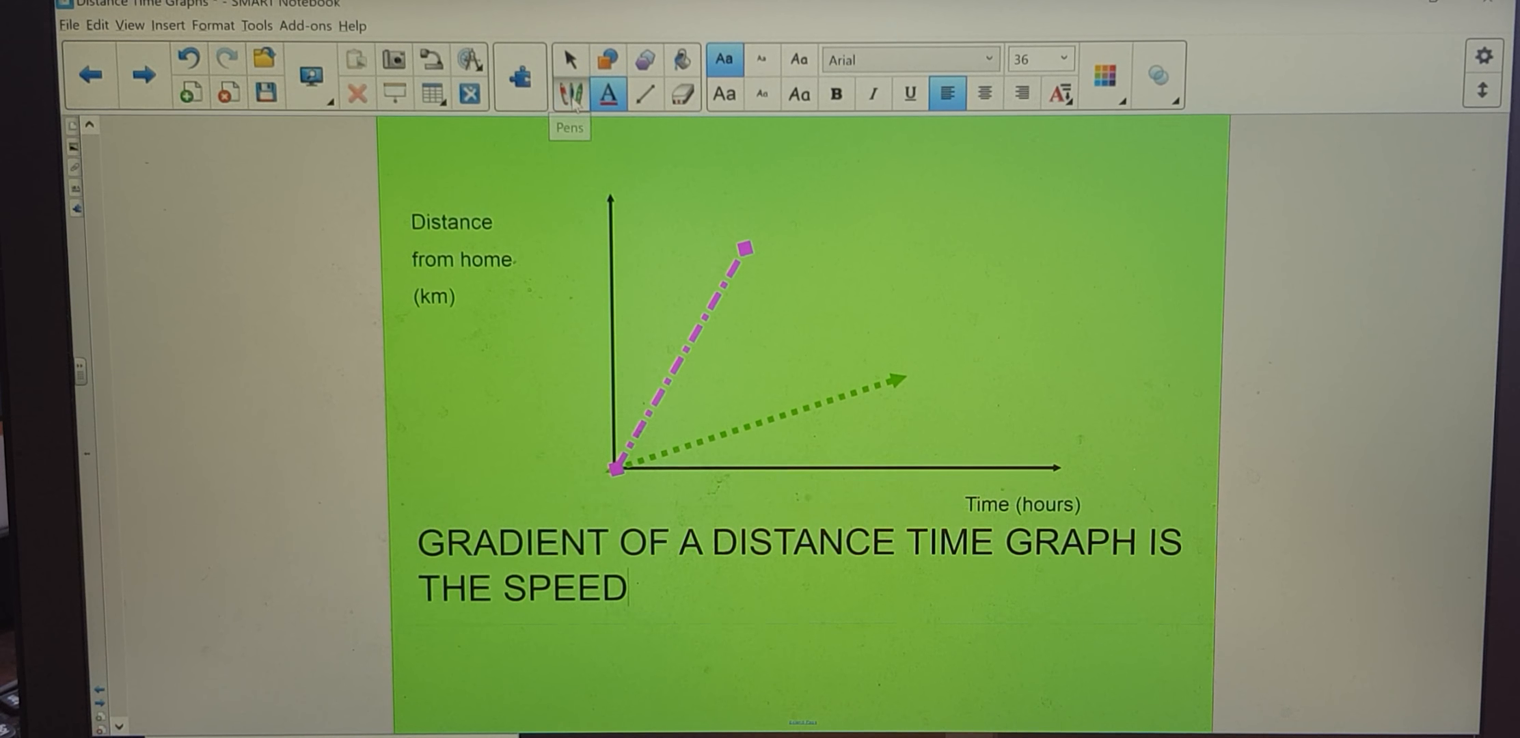
Handwrite the green line's speed calculation 20/2 = 10 km/h with the pen
click(570, 92)
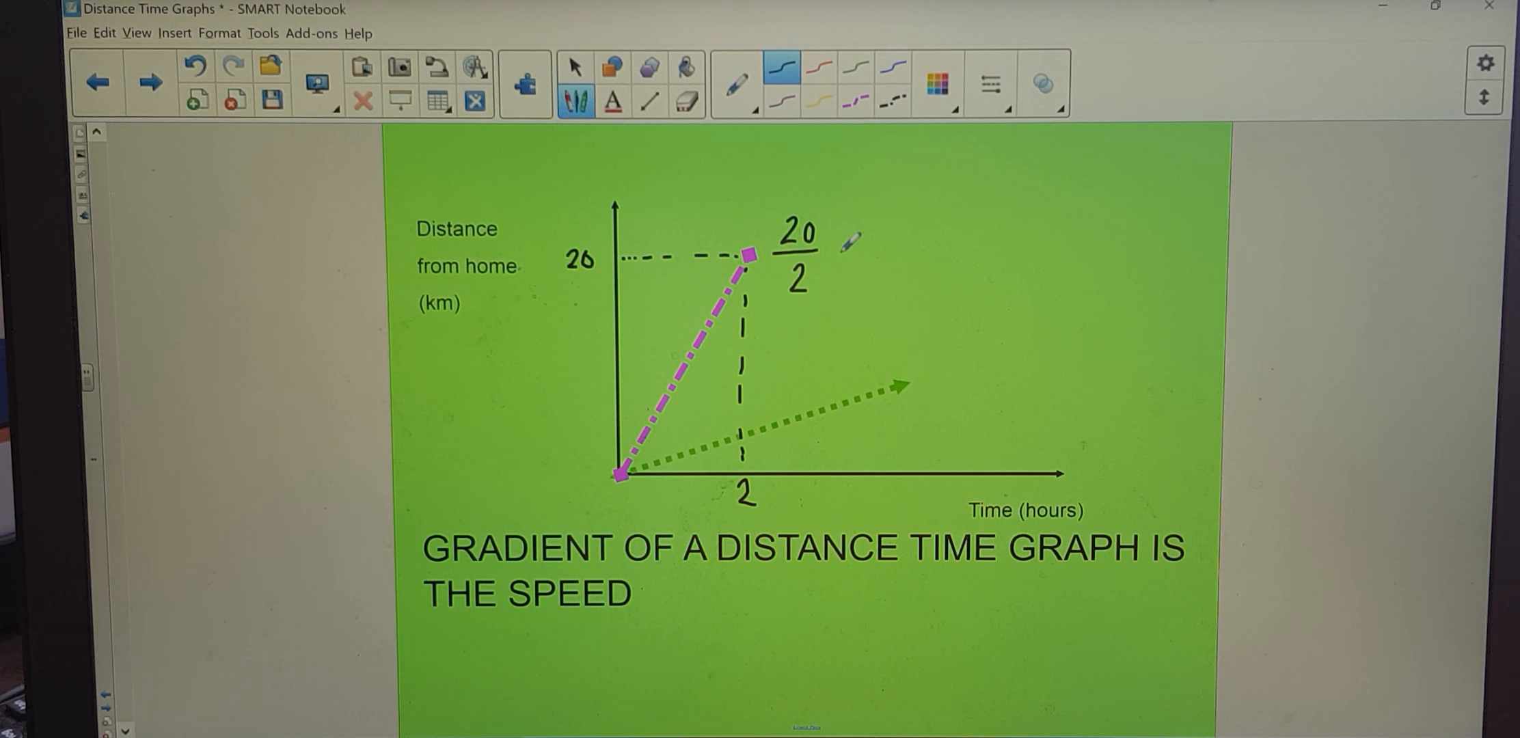
text(=1)
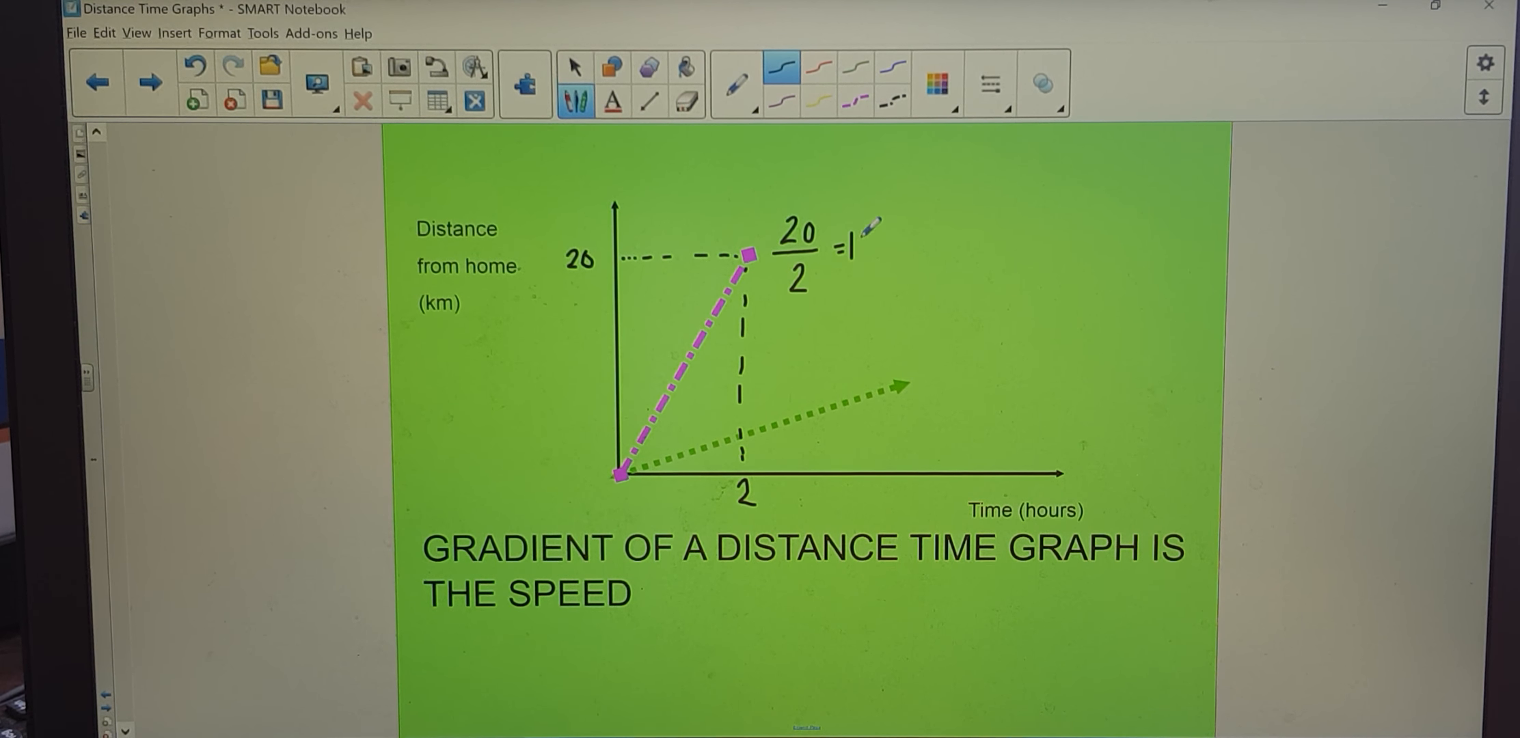
text(0k)
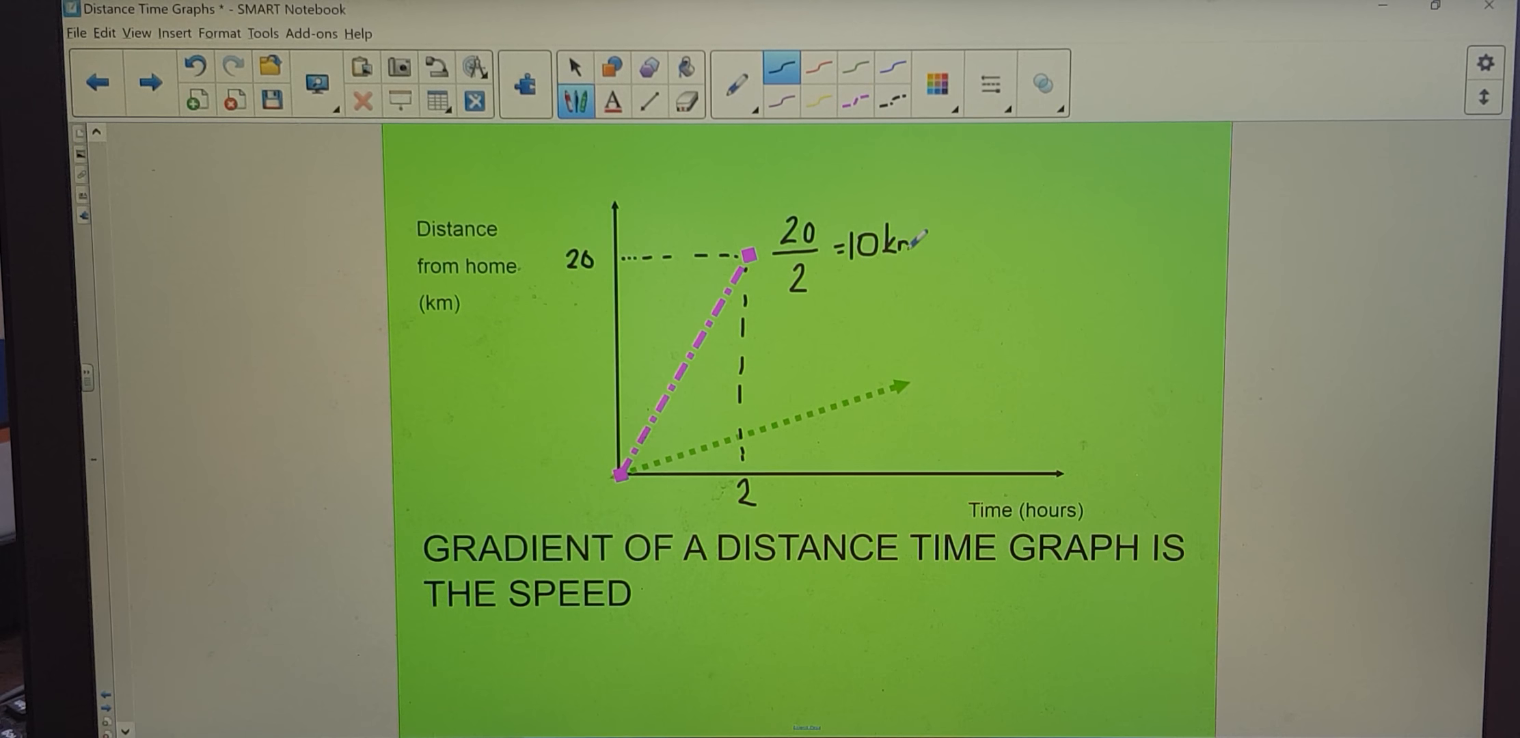
text(/h)
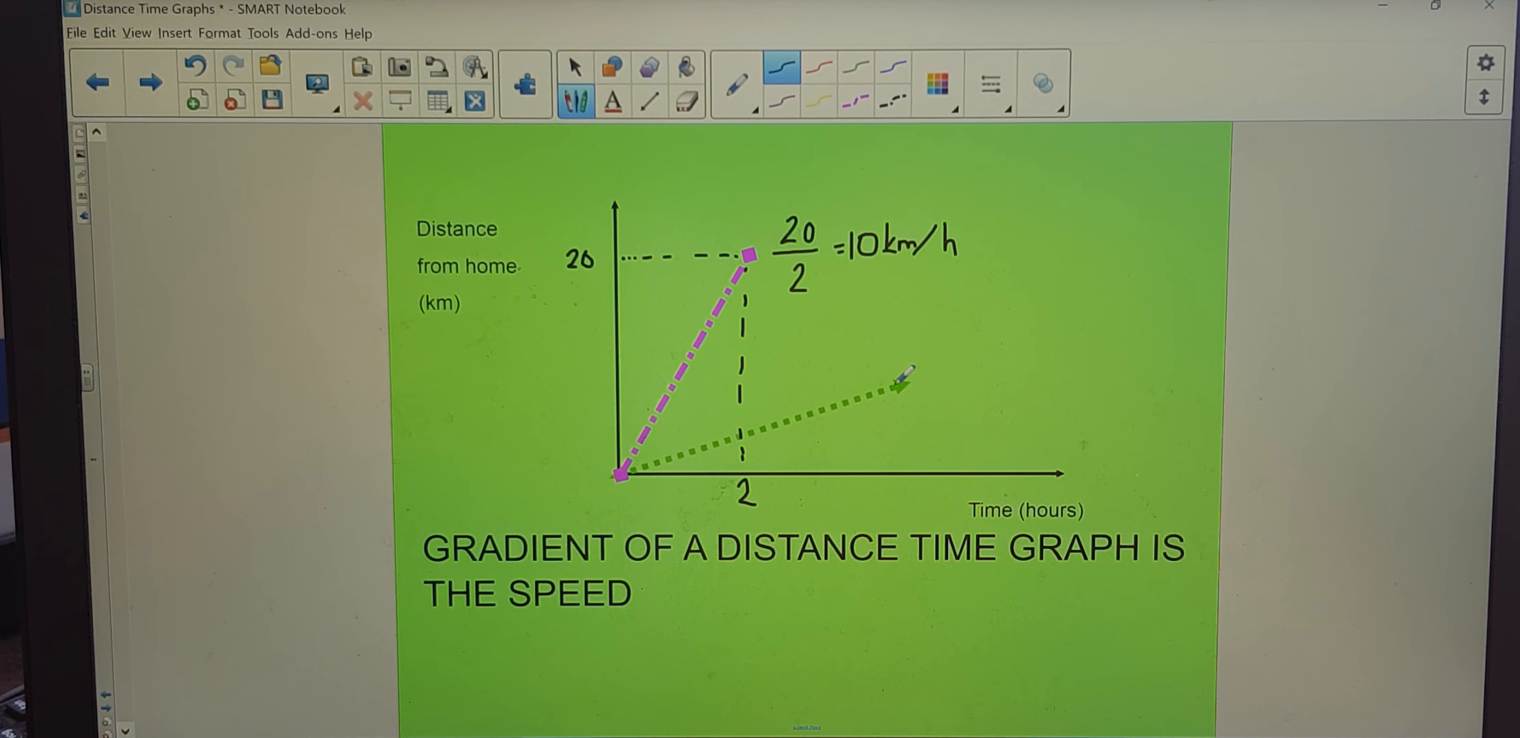
Draw dashed guides from the second line's end to the axes and write 8/4 = 2 km/h
drag(645, 392, 906, 388)
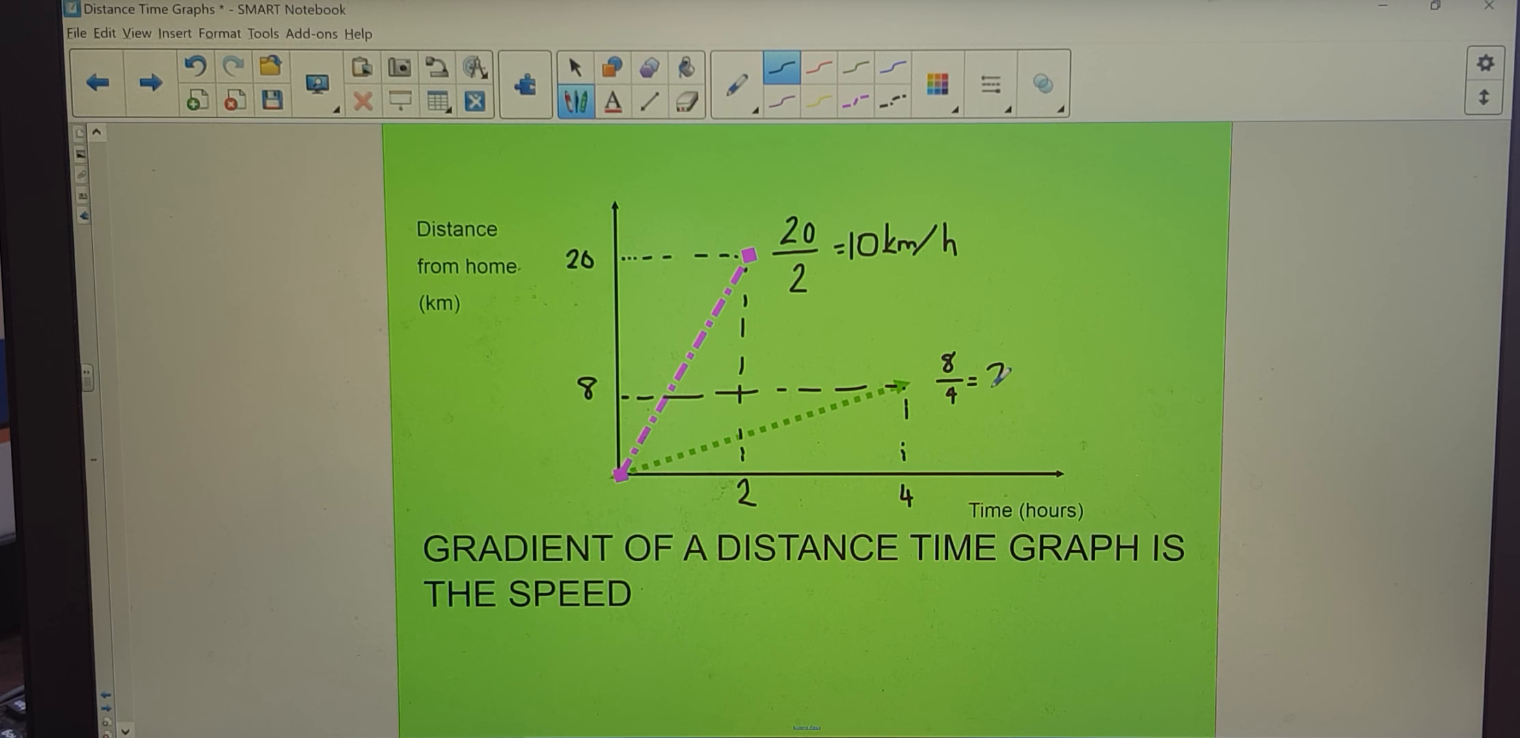
text(km/h)
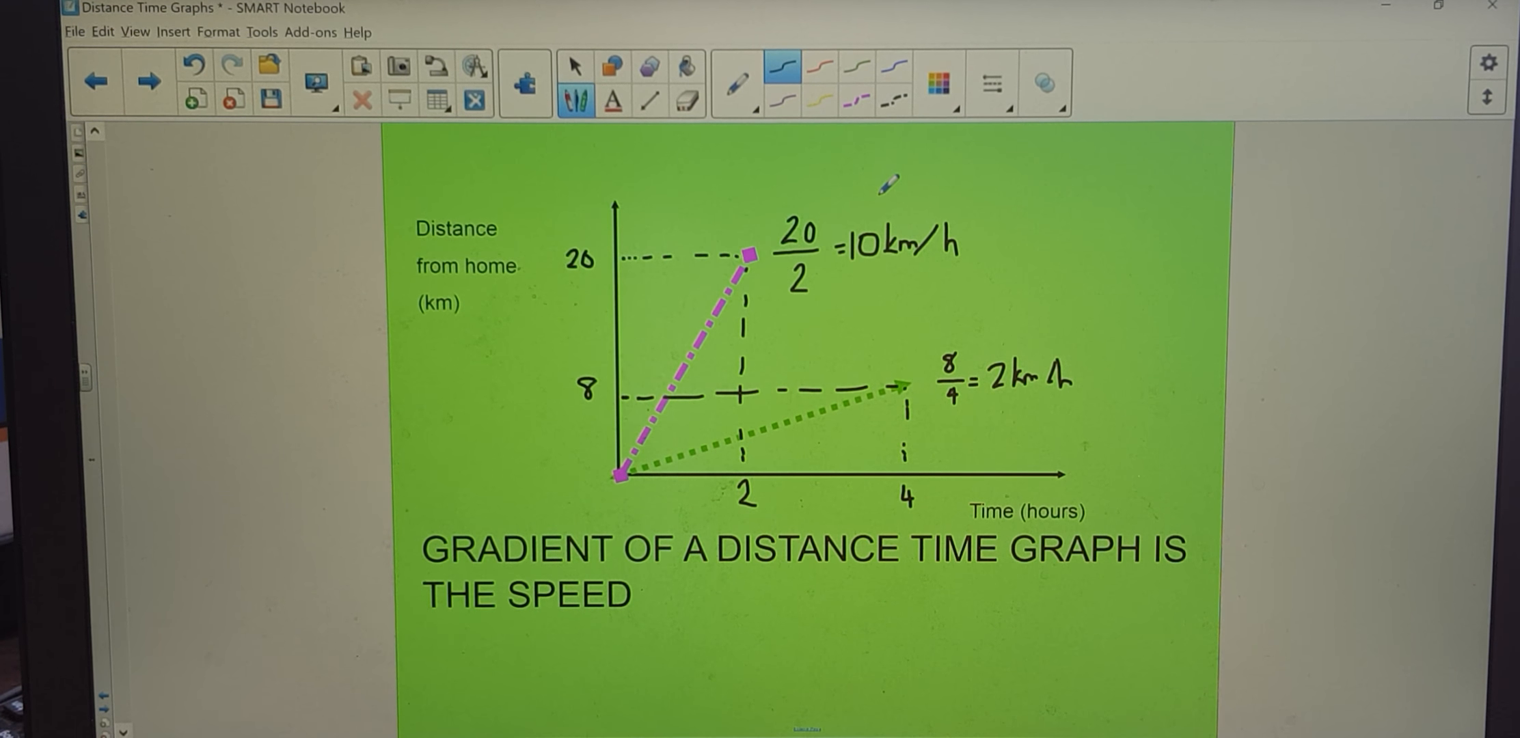
click(149, 81)
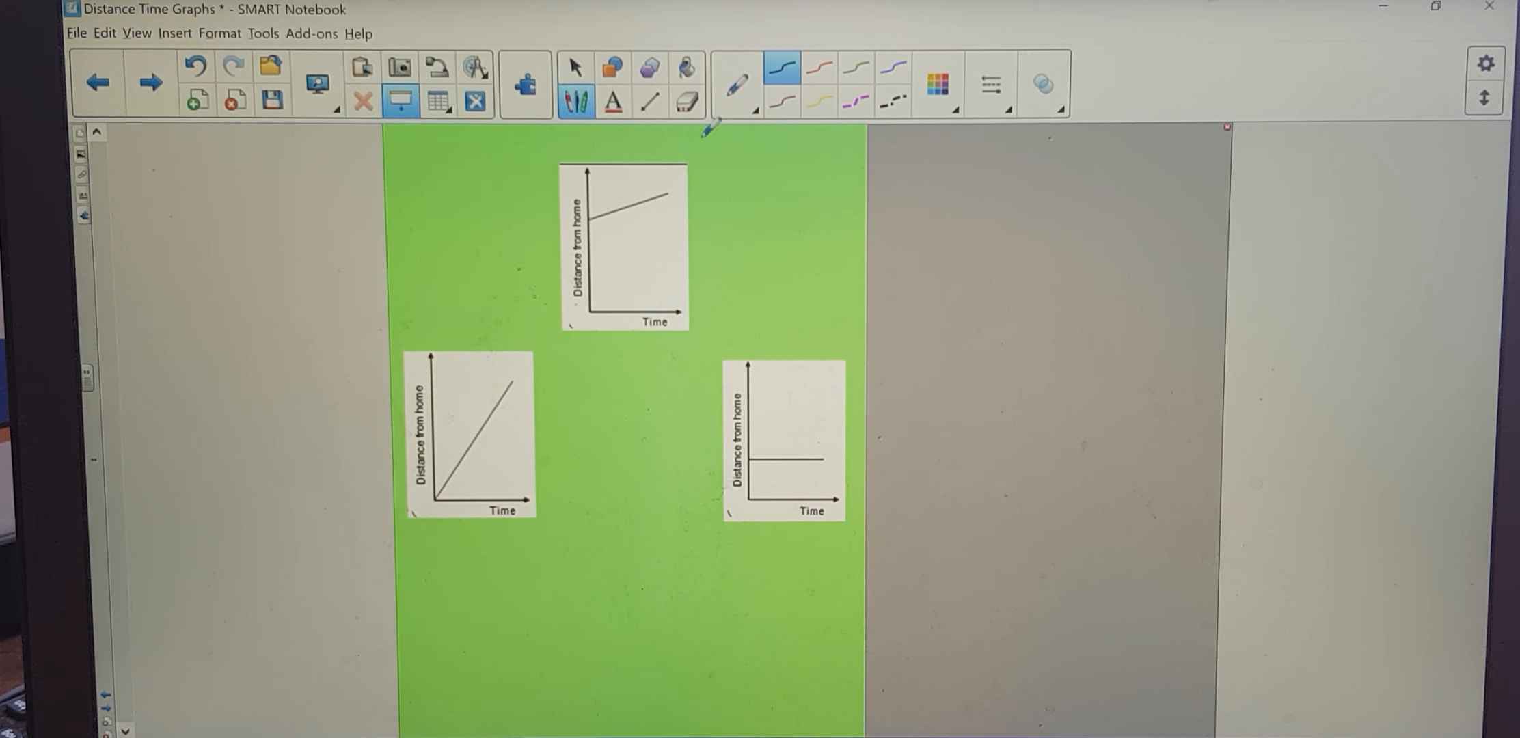
Advance to the three graph-shapes slide and pick the red pen
click(818, 67)
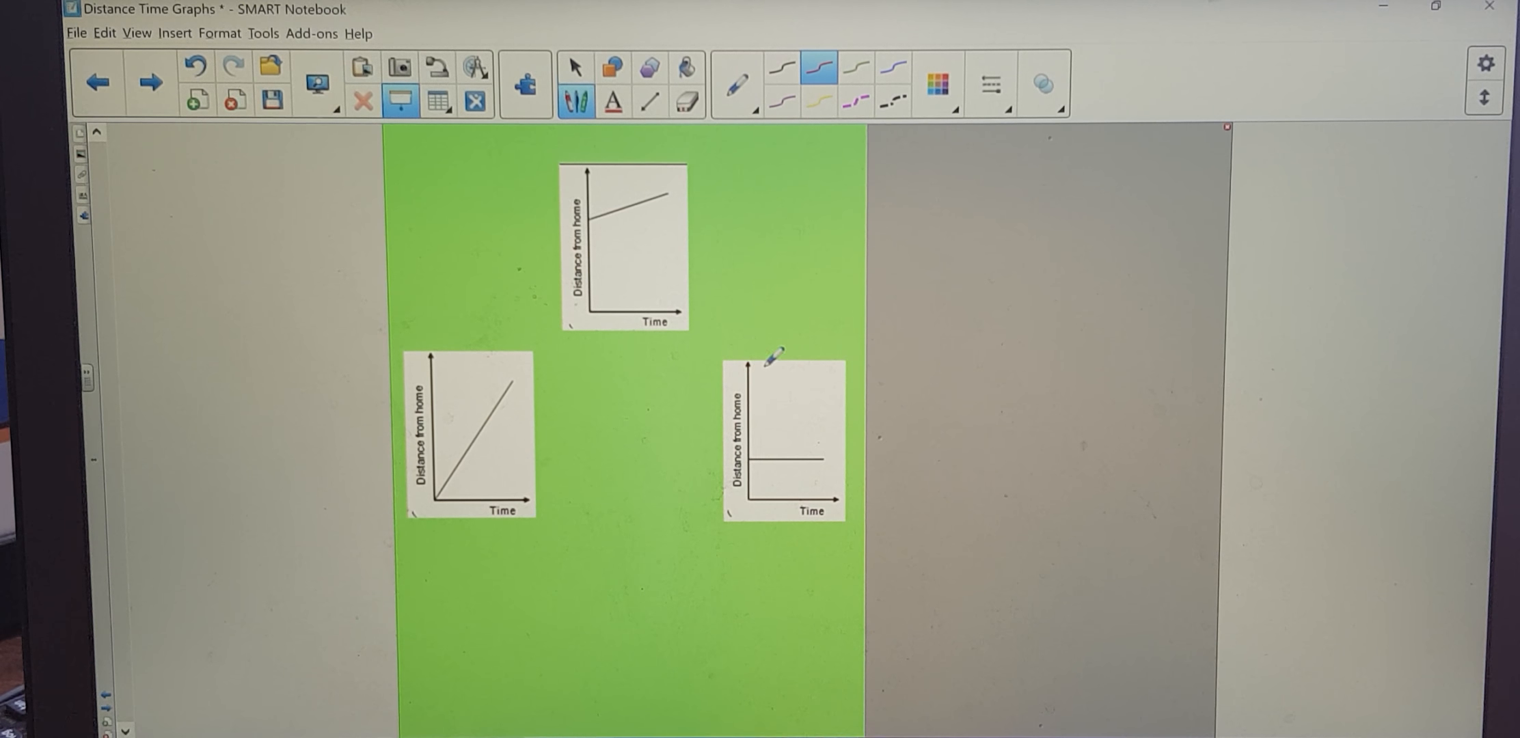